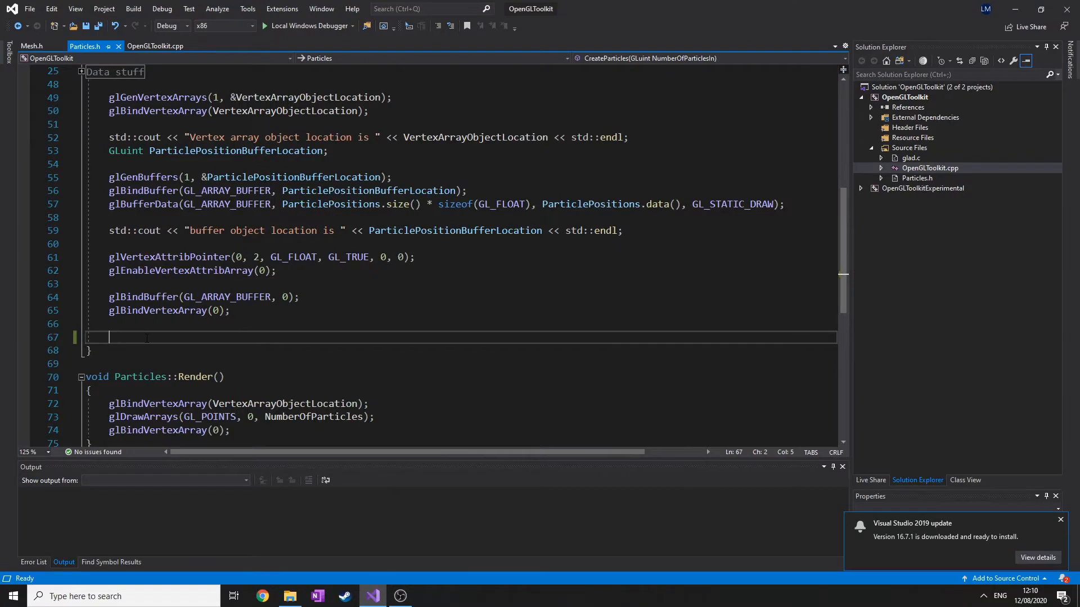
Add glDeleteBuffers(1, &ParticlePositionBufferLocation); at the end of CreateParticles.
{"action": "type", "text": "gl"}
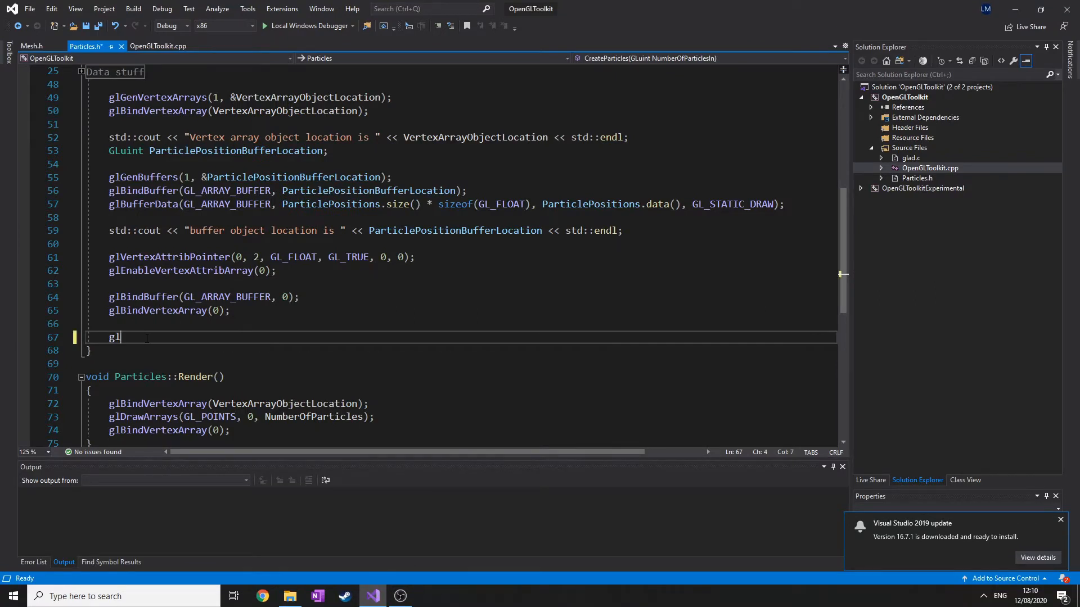
{"action": "type", "text": "del"}
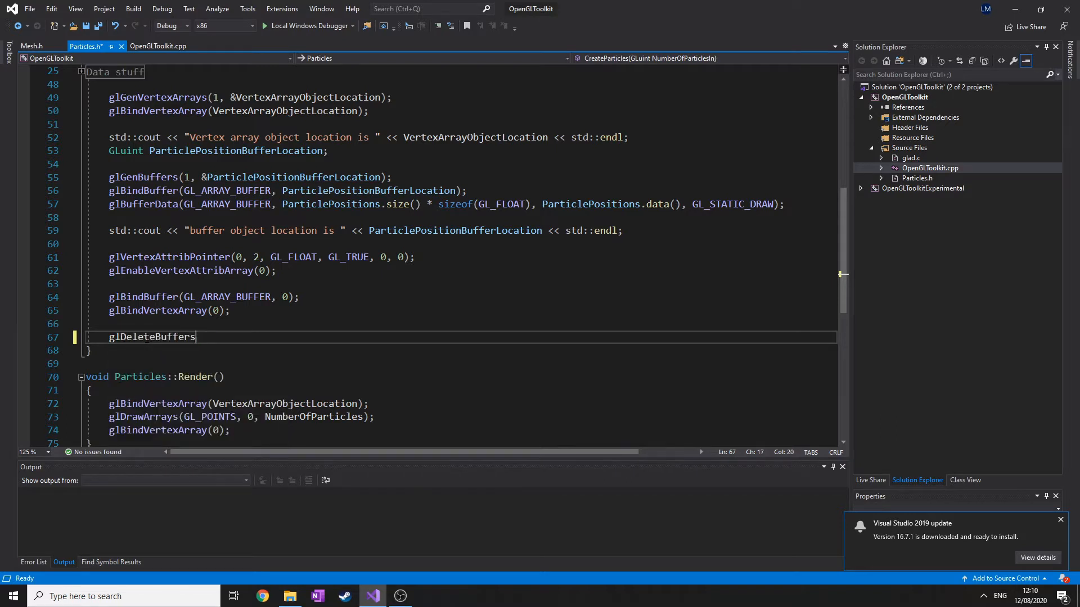
{"action": "type", "text": "(1"}
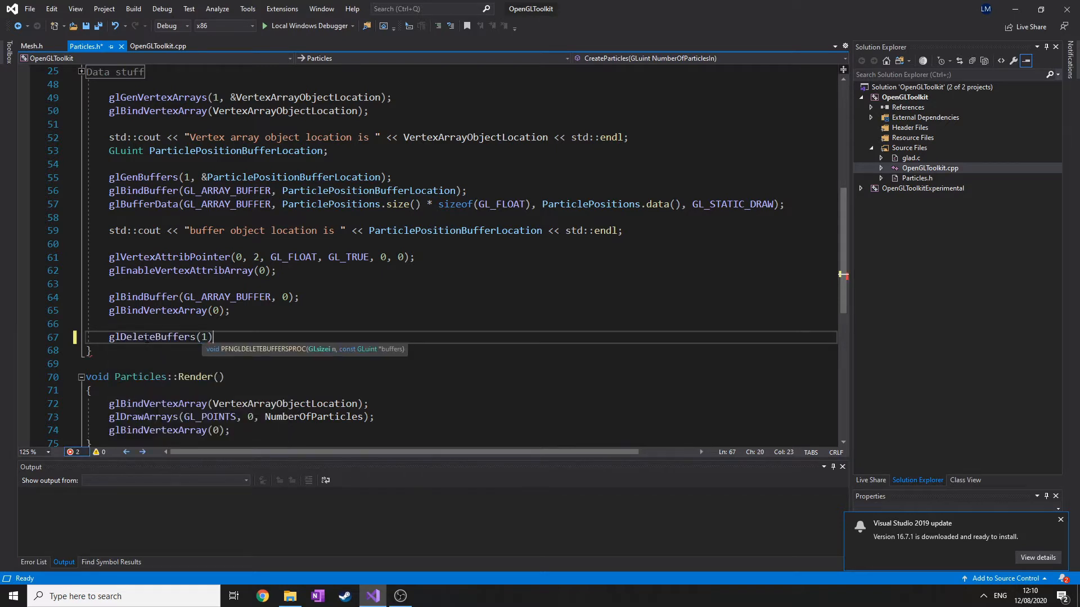
{"action": "type", "text": "1,"}
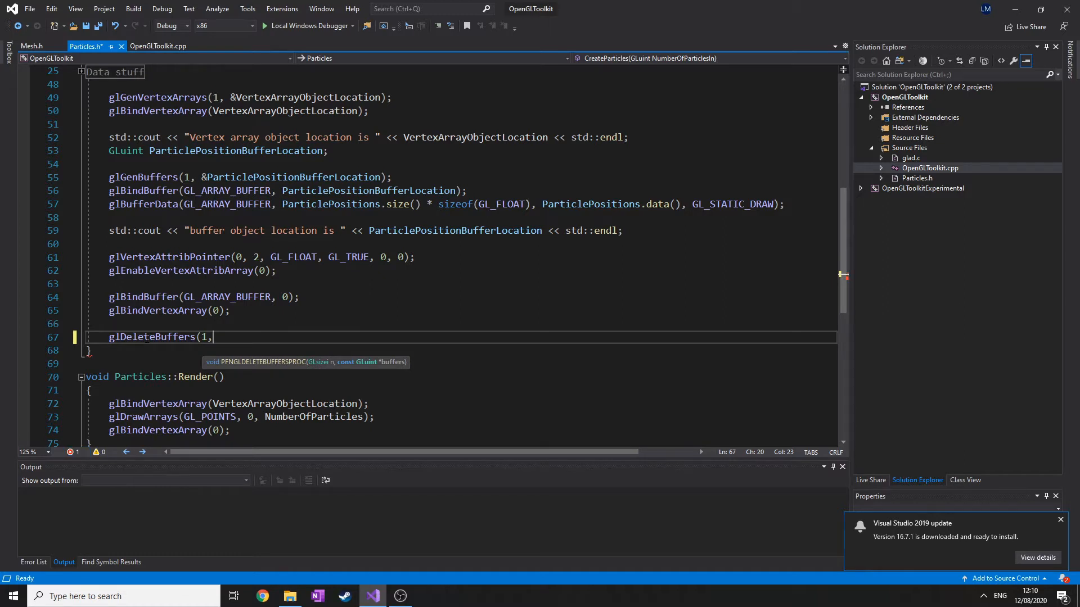
{"action": "type", "text": "&d"}
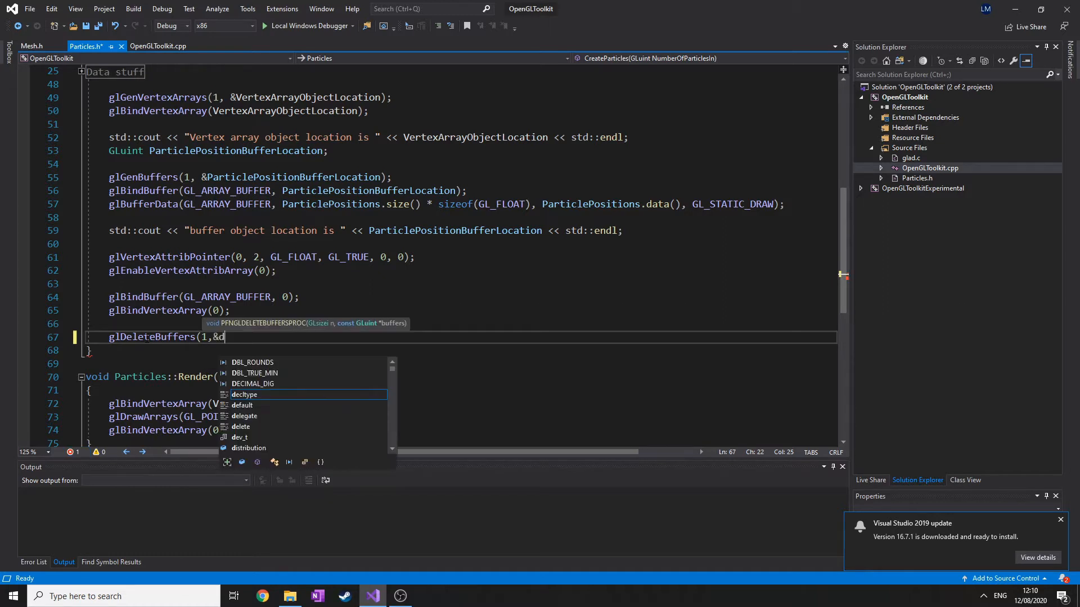
{"action": "type", "text": "part"}
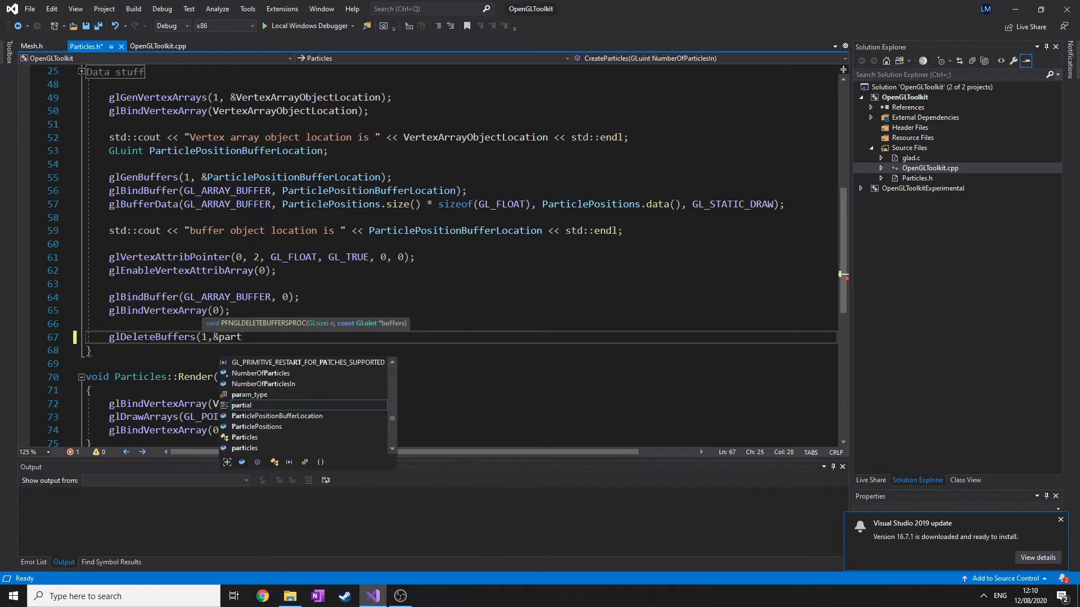
{"action": "type", "text": "iclePositionBufferLocation);"}
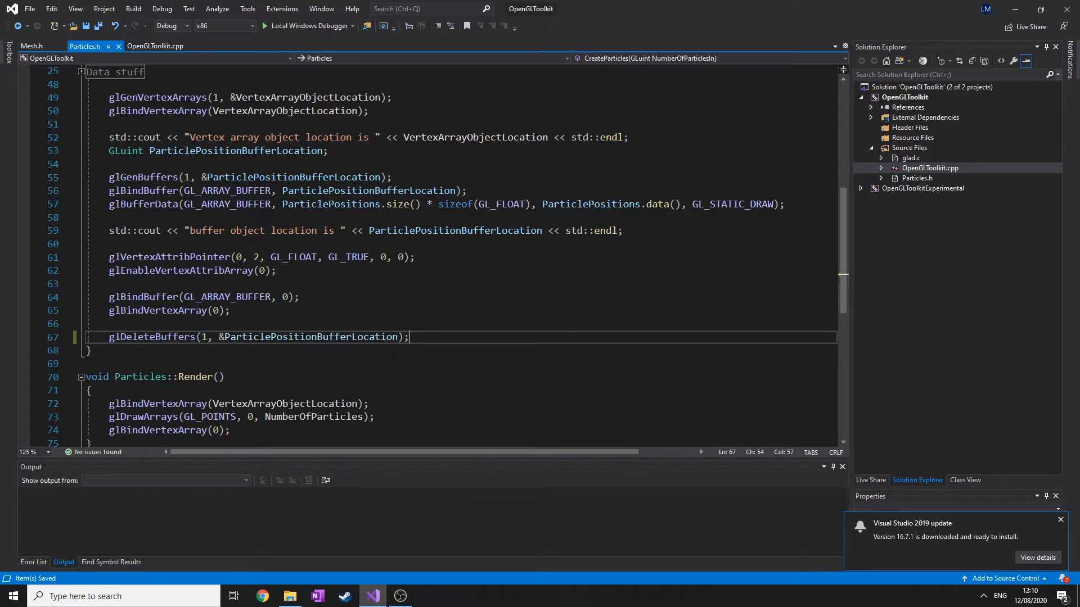
Separate the glDeleteBuffers call with a blank line after glEnableVertexAttribArray.
{"action": "scroll", "scroll_direction": "down", "scroll_amount": 3}
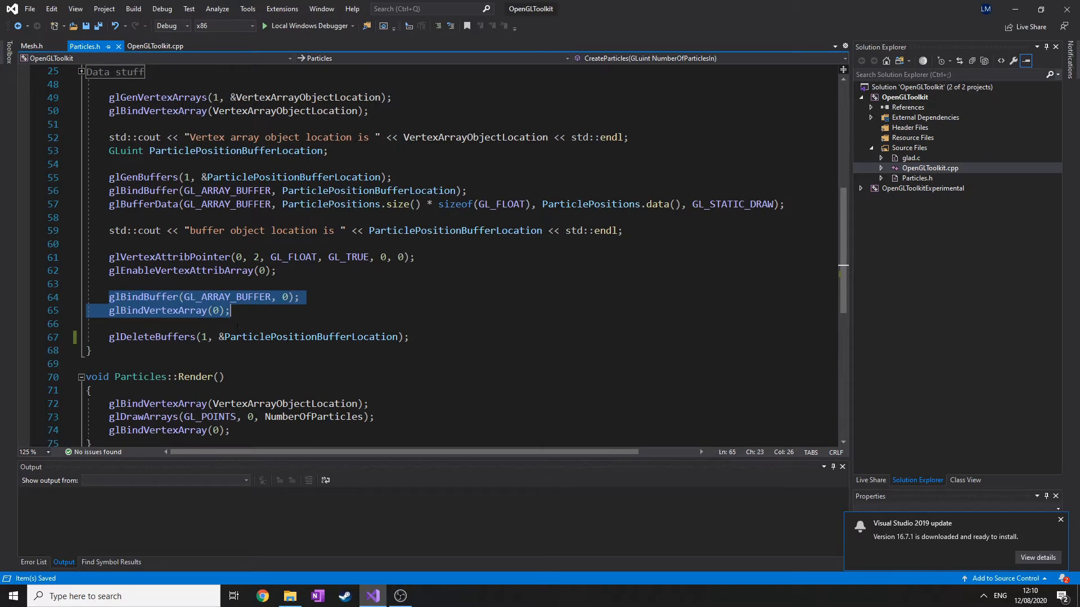
{"action": "left_click", "coordinate": [110, 284]}
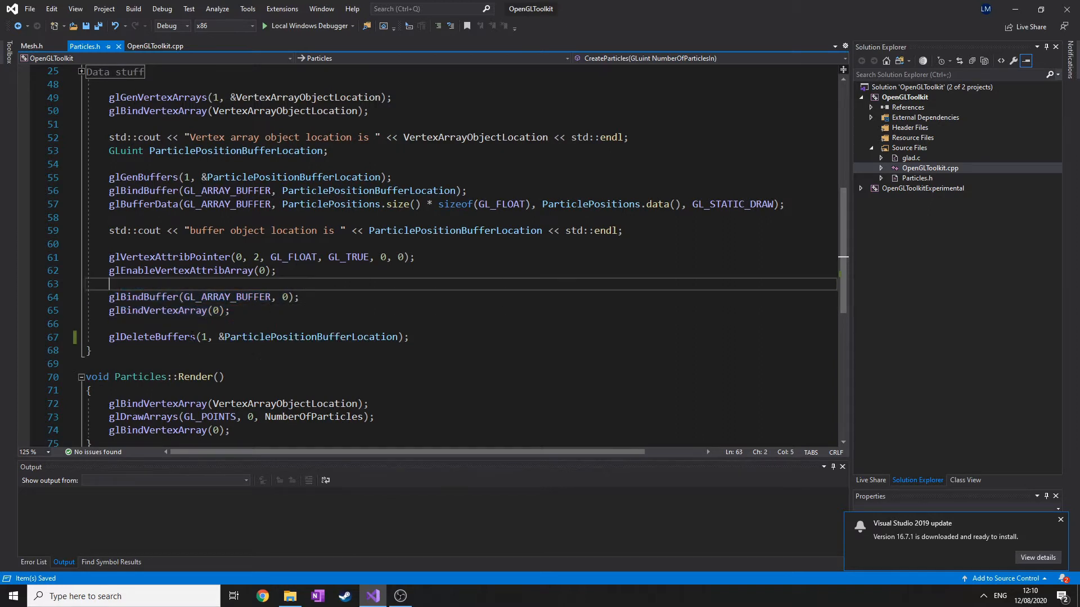
{"action": "left_click", "coordinate": [408, 336]}
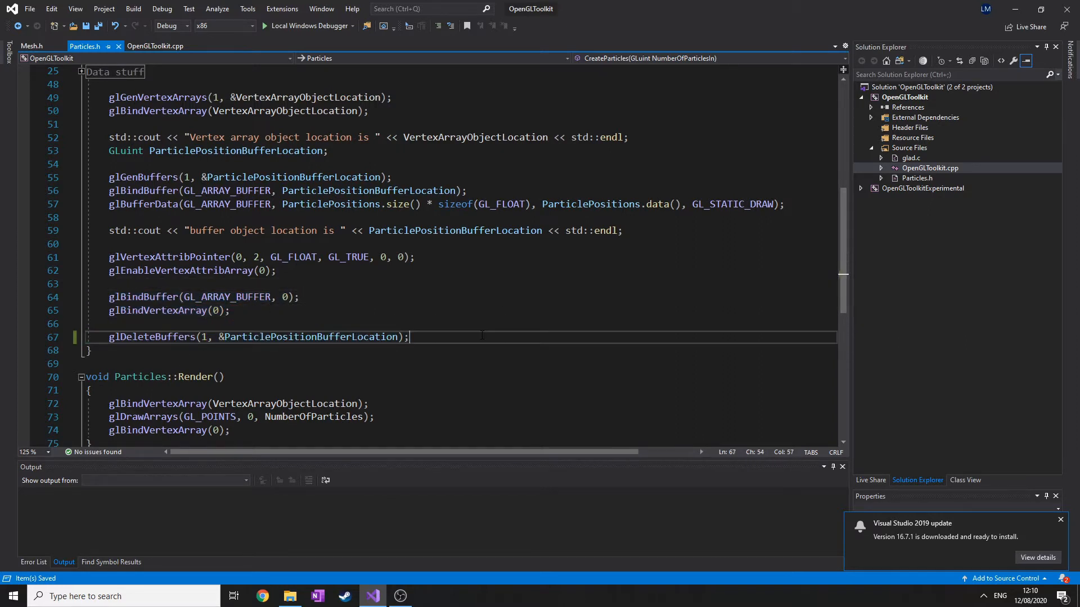
{"action": "double_click", "coordinate": [152, 336]}
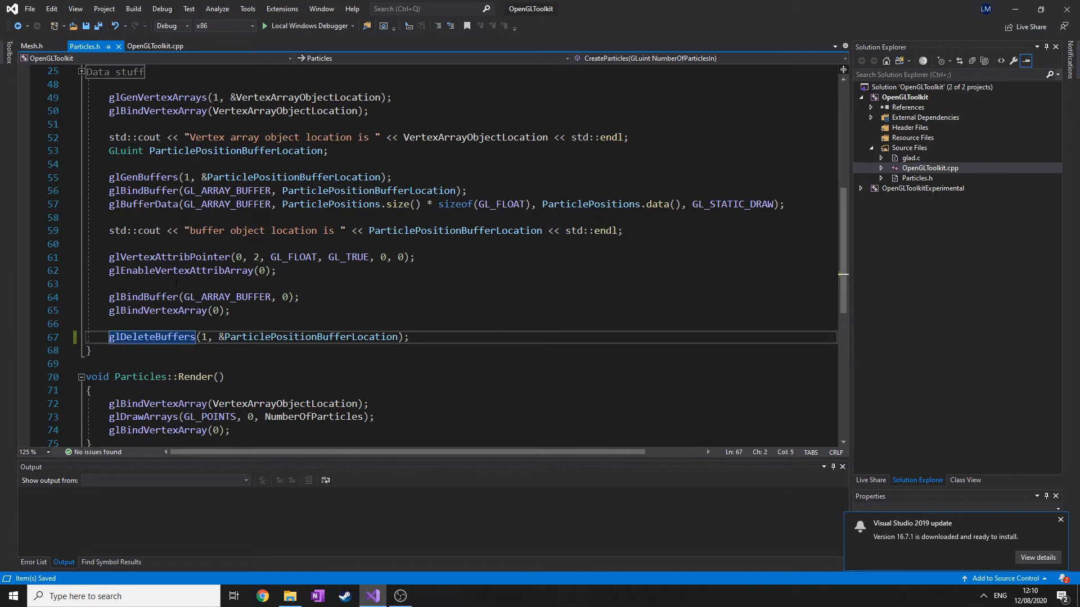
{"action": "key", "text": "enter"}
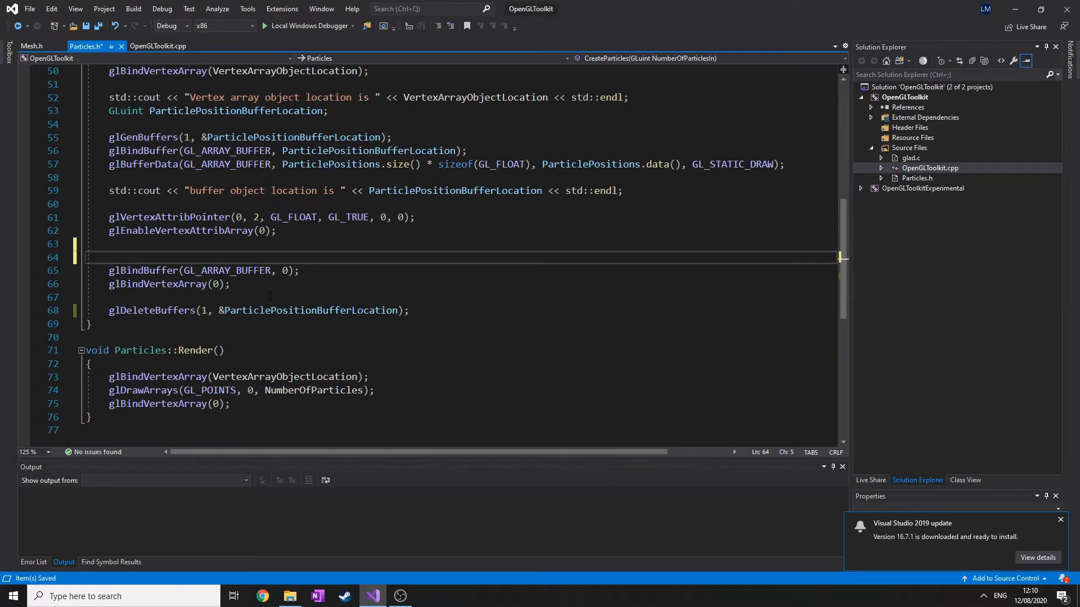
{"action": "double_click", "coordinate": [151, 310]}
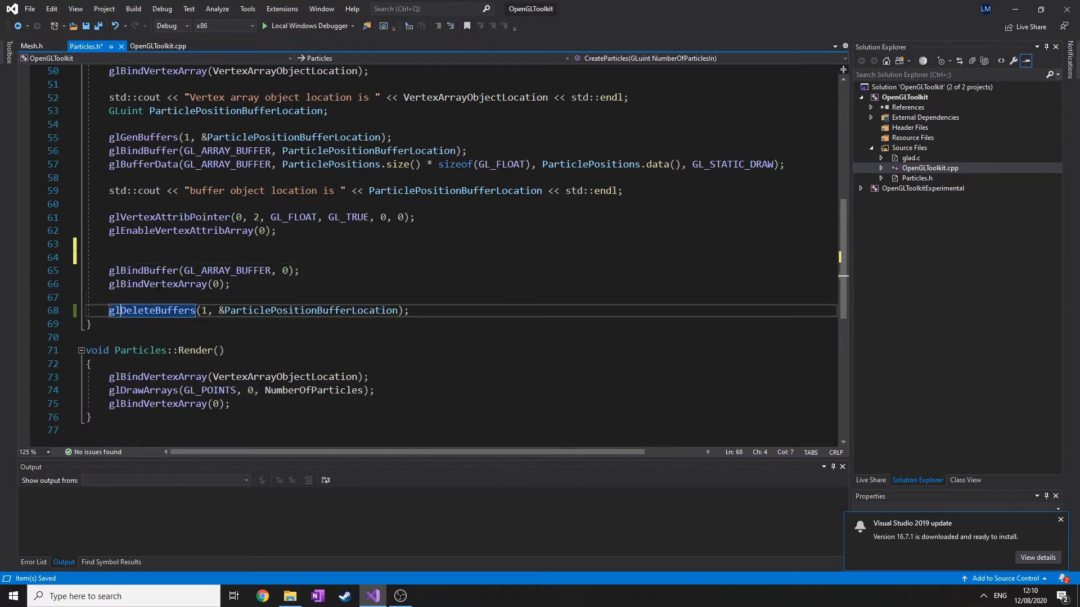
{"action": "left_click", "coordinate": [137, 297]}
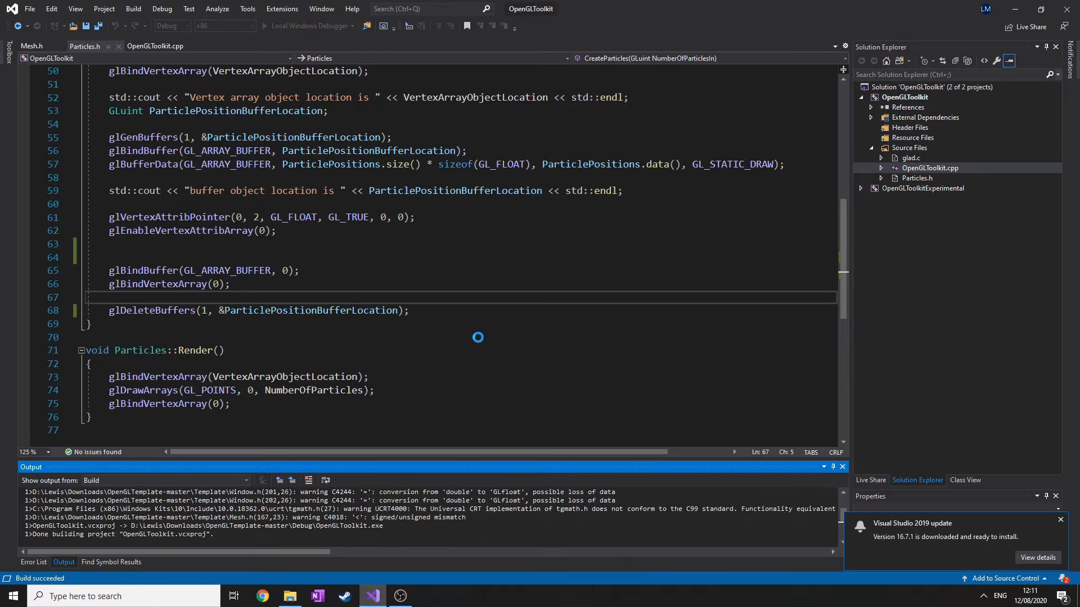
Build and run OpenGLToolkit with Local Windows Debugger so it exits with code 0.
{"action": "left_click", "coordinate": [307, 26]}
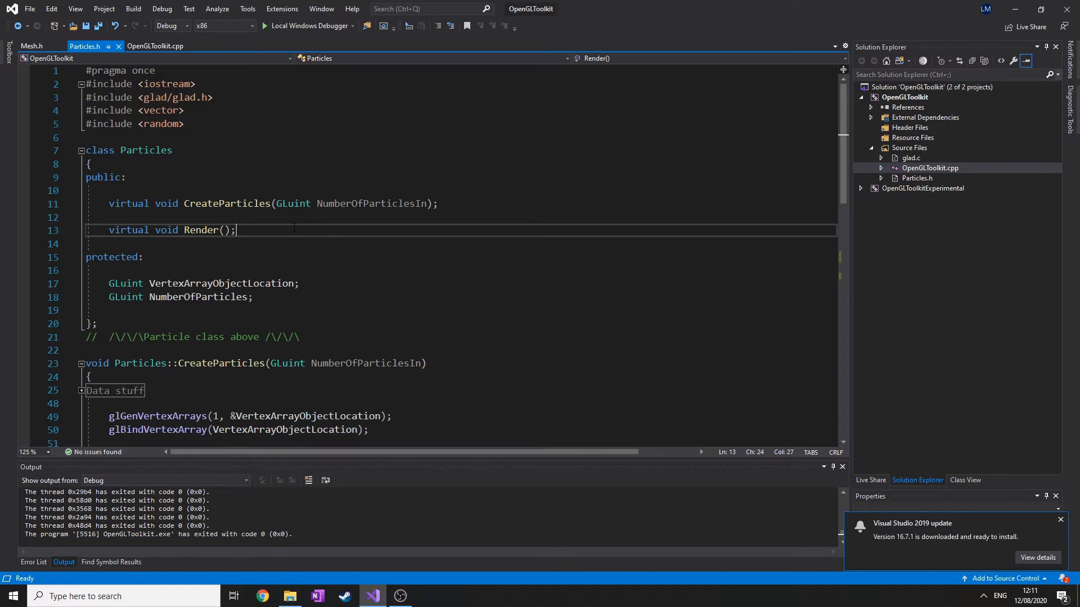
Declare void DeleteVAO(); in Particles and generate its empty definition below Render.
{"action": "type", "text": "void"}
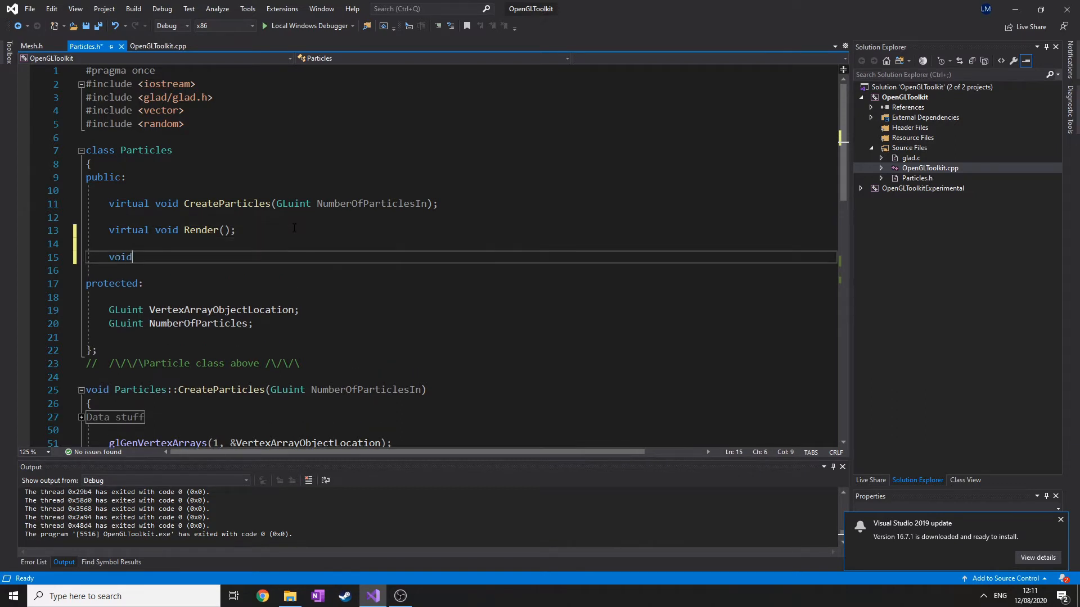
{"action": "type", "text": "Delete"}
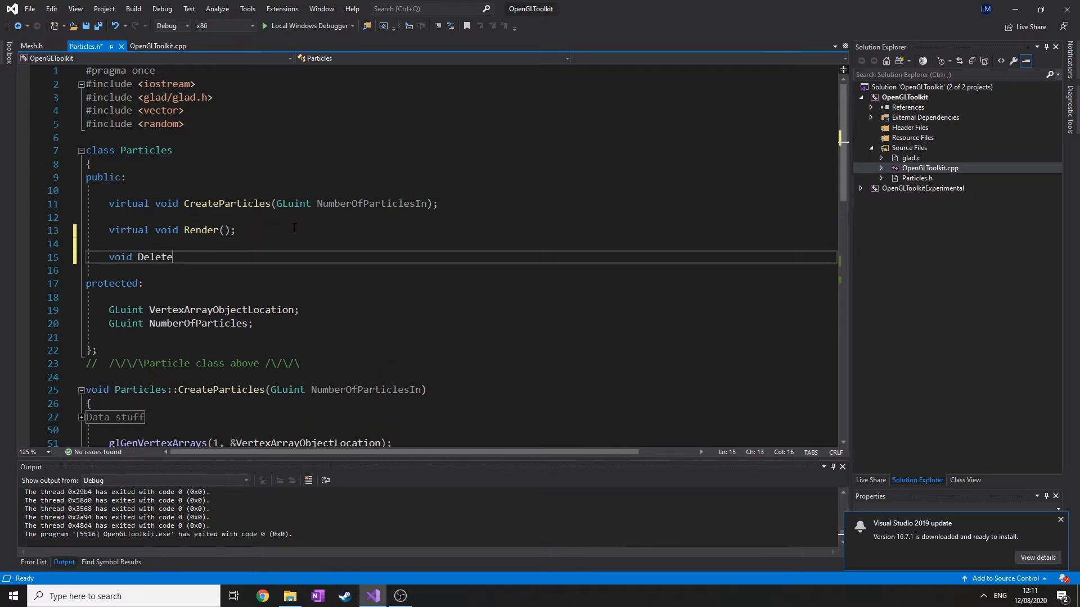
{"action": "type", "text": "VAO("}
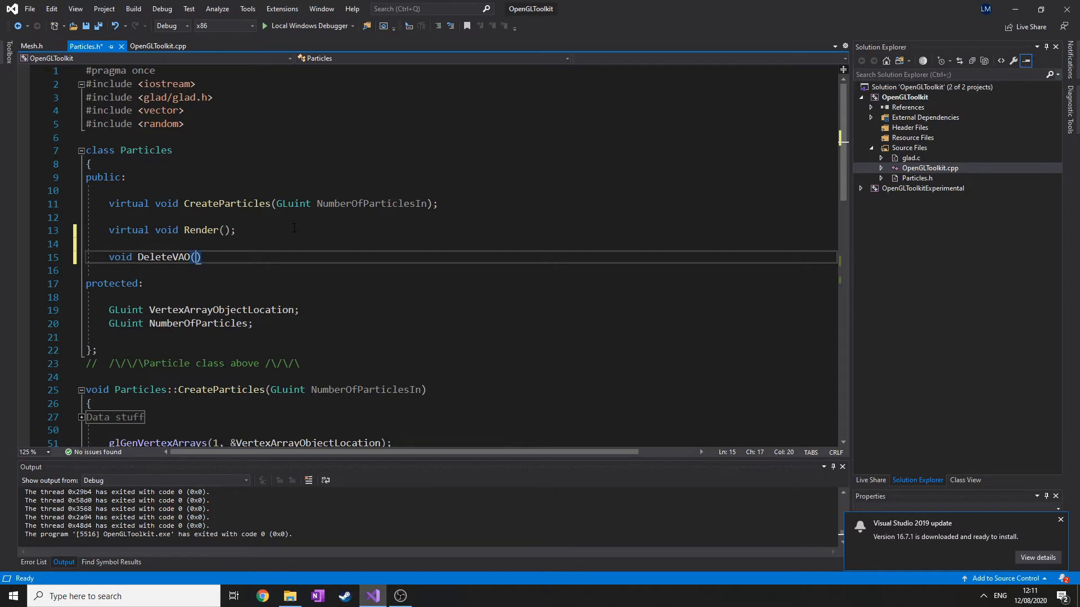
{"action": "type", "text": ";"}
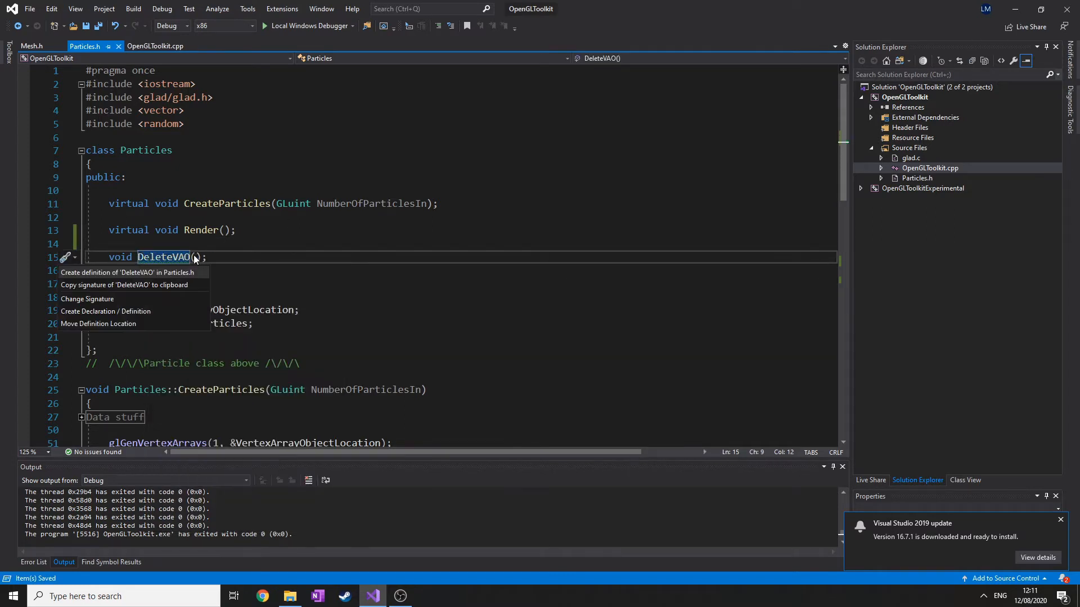
{"action": "mouse_move", "coordinate": [114, 271]}
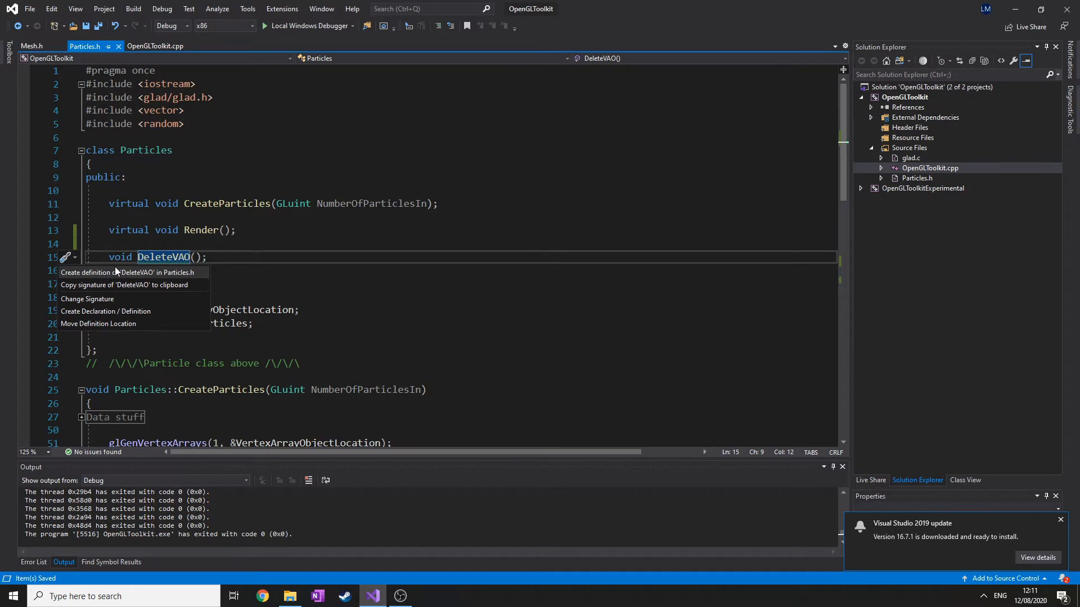
{"action": "left_click", "coordinate": [127, 272]}
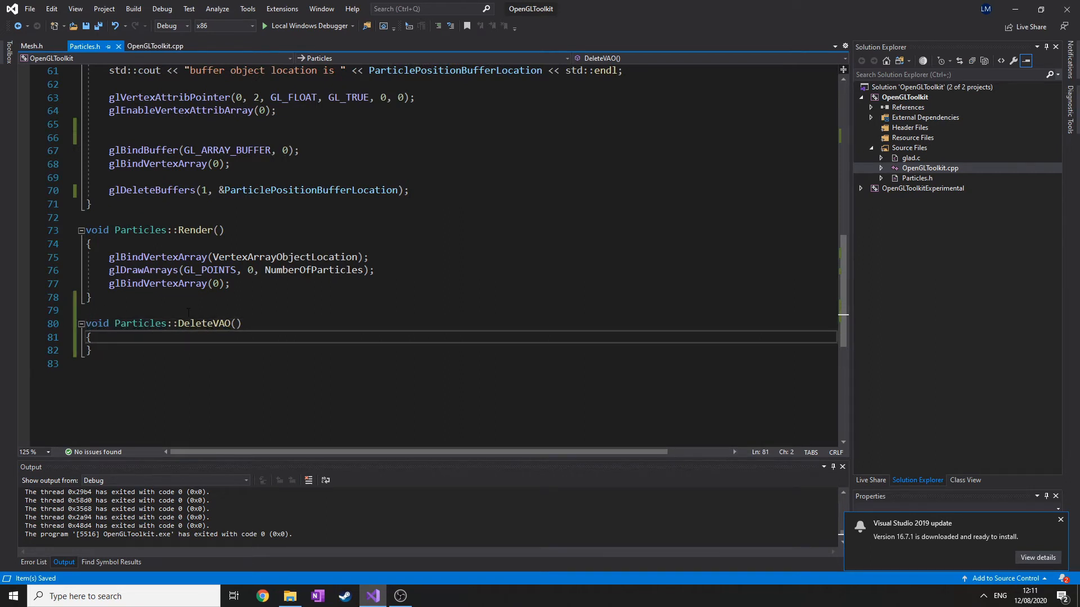
Add glDeleteVertexArrays(1, &VertexArrayObjectLocation); to DeleteVAO and switch to OpenGLToolkit.cpp.
{"action": "key", "text": "Return"}
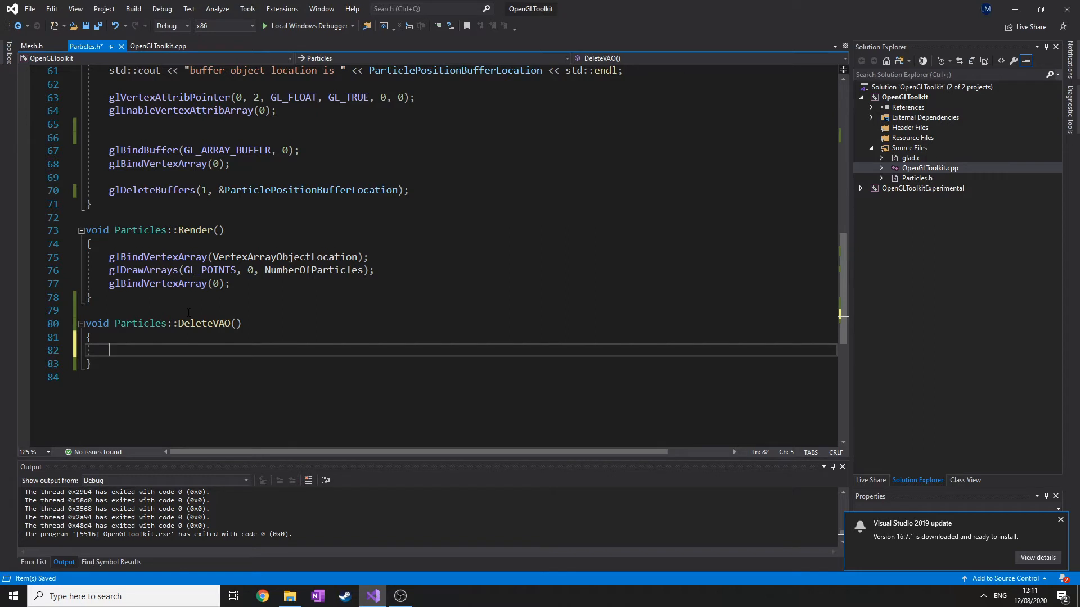
{"action": "type", "text": "gl"}
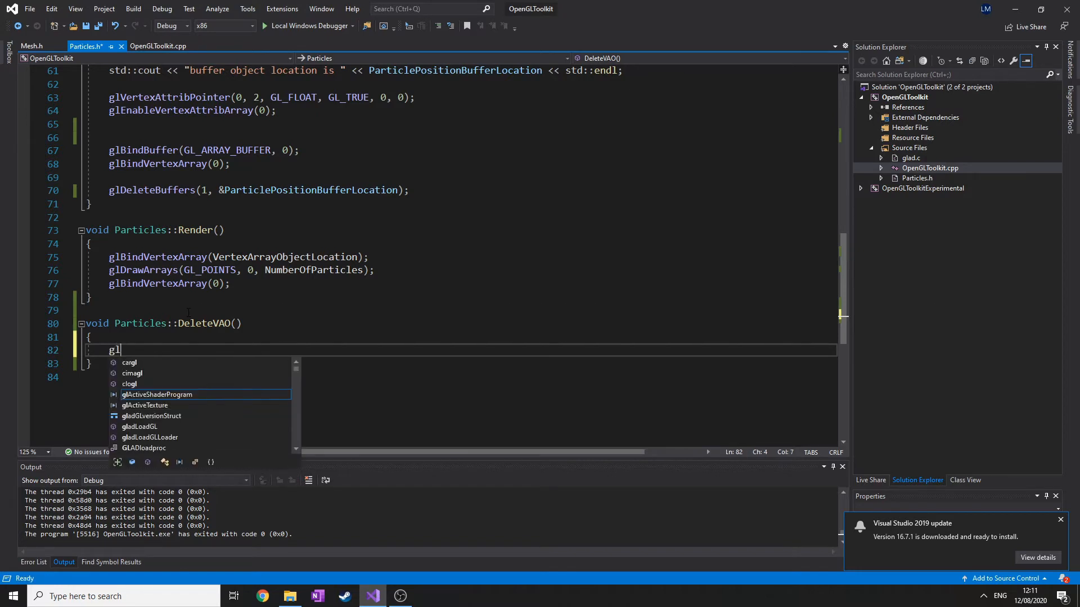
{"action": "type", "text": "deletear"}
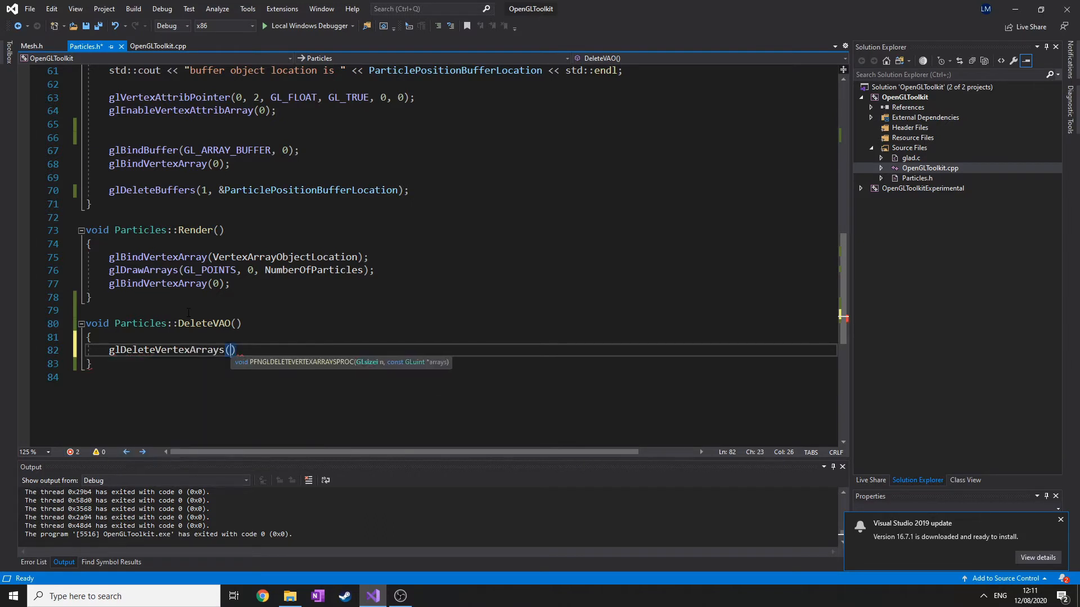
{"action": "type", "text": "1,&"}
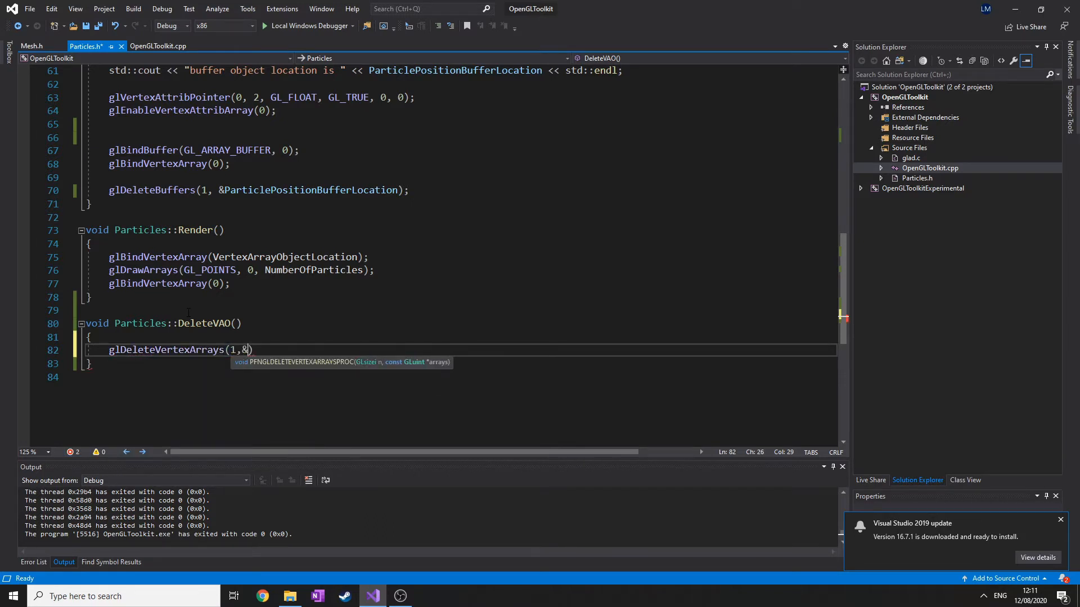
{"action": "type", "text": "pa"}
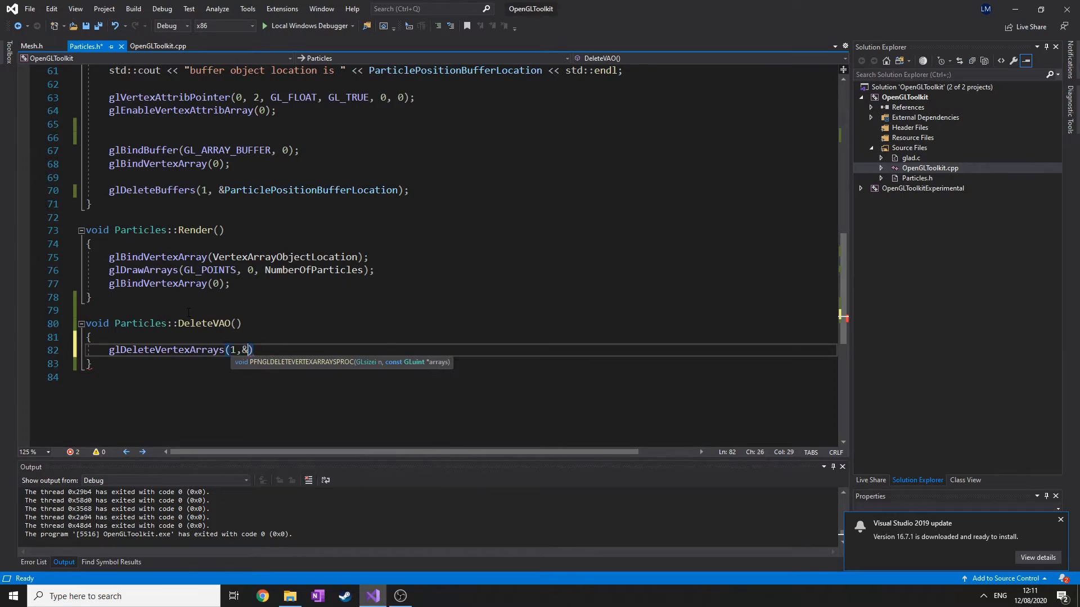
{"action": "scroll", "scroll_direction": "up", "scroll_amount": 3}
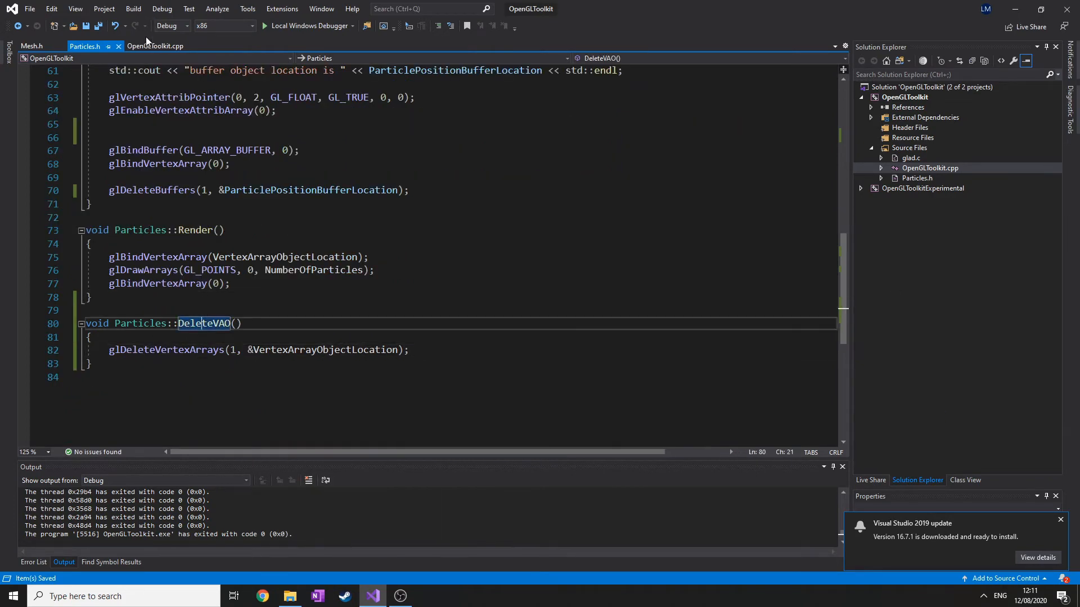
{"action": "left_click", "coordinate": [155, 46]}
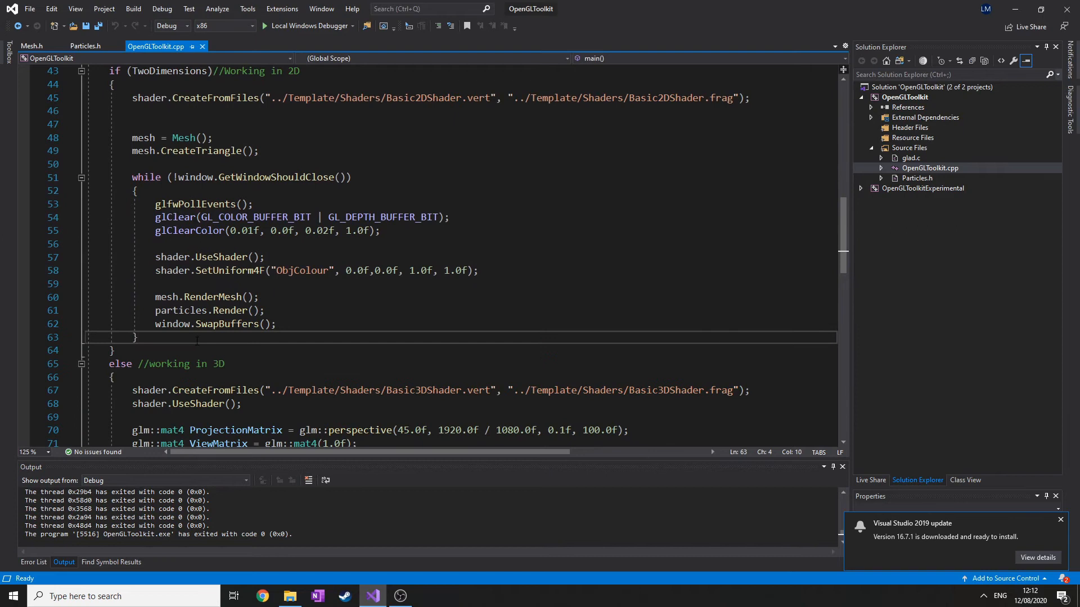
Call particles.DeleteVAO(); right after the 2D render while loop in main.
{"action": "type", "text": "particles.DeleteVAO"}
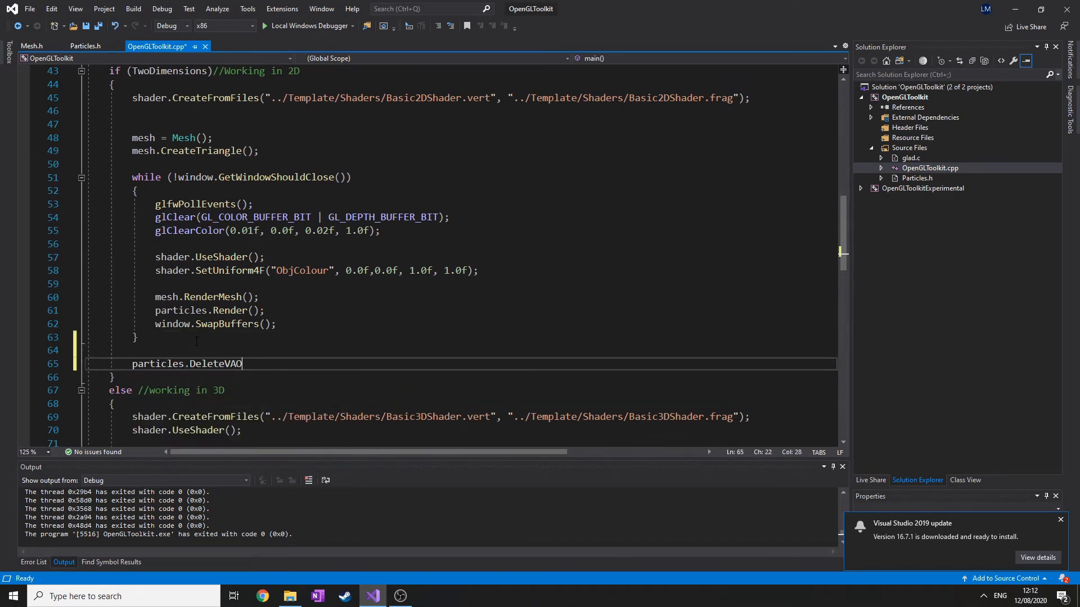
{"action": "type", "text": "();"}
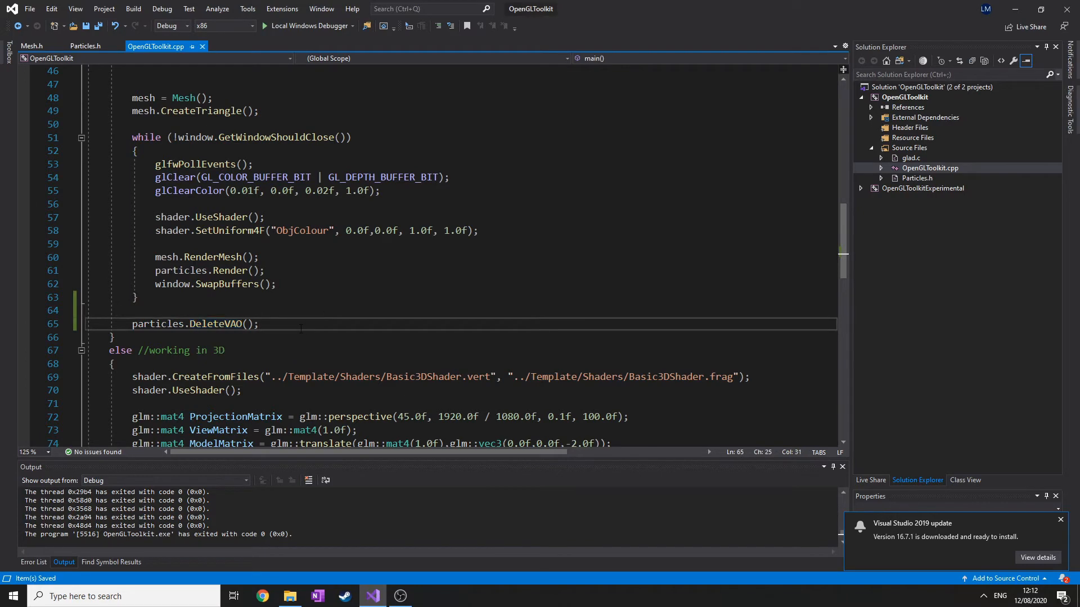
{"action": "left_click", "coordinate": [259, 324]}
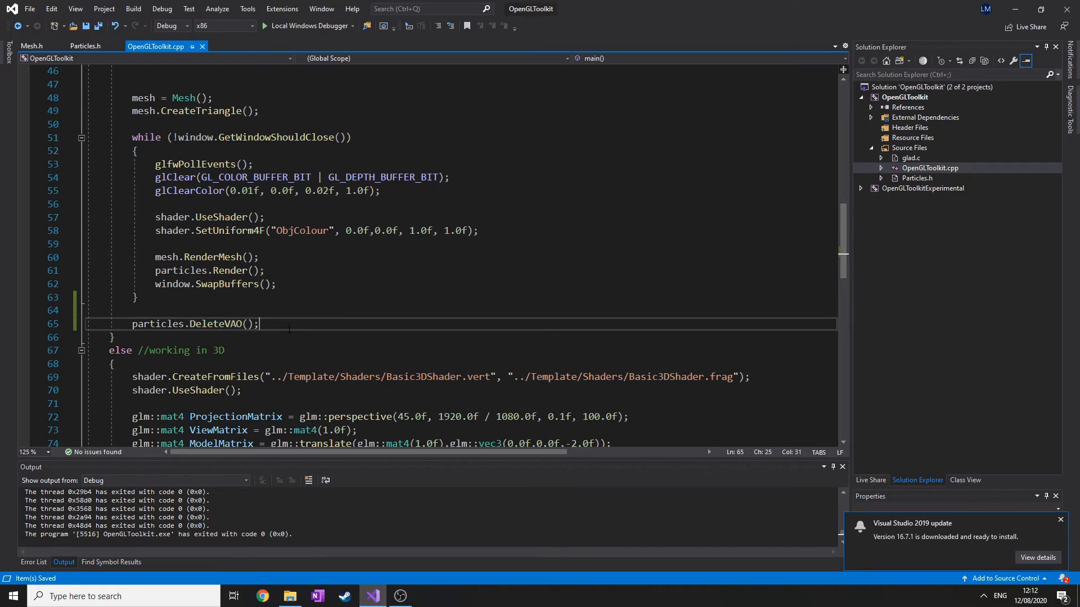
{"action": "scroll", "scroll_direction": "up", "scroll_amount": 3}
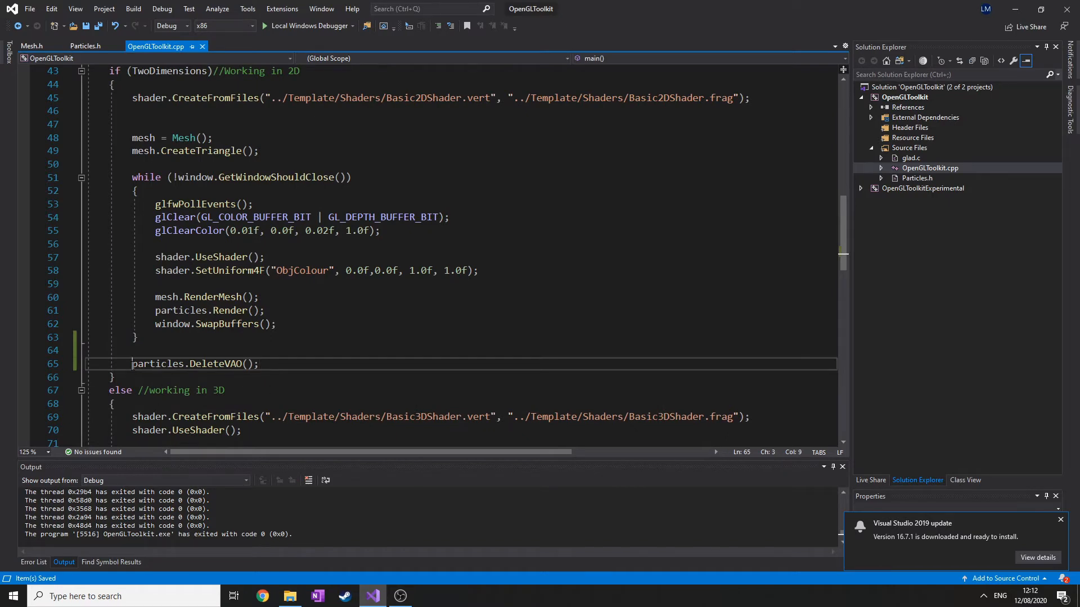
Wrap glDeleteVertexArrays in if (VertexArrayObjectLocation > 0) and save Particles.h.
{"action": "scroll", "scroll_direction": "down", "scroll_amount": 3}
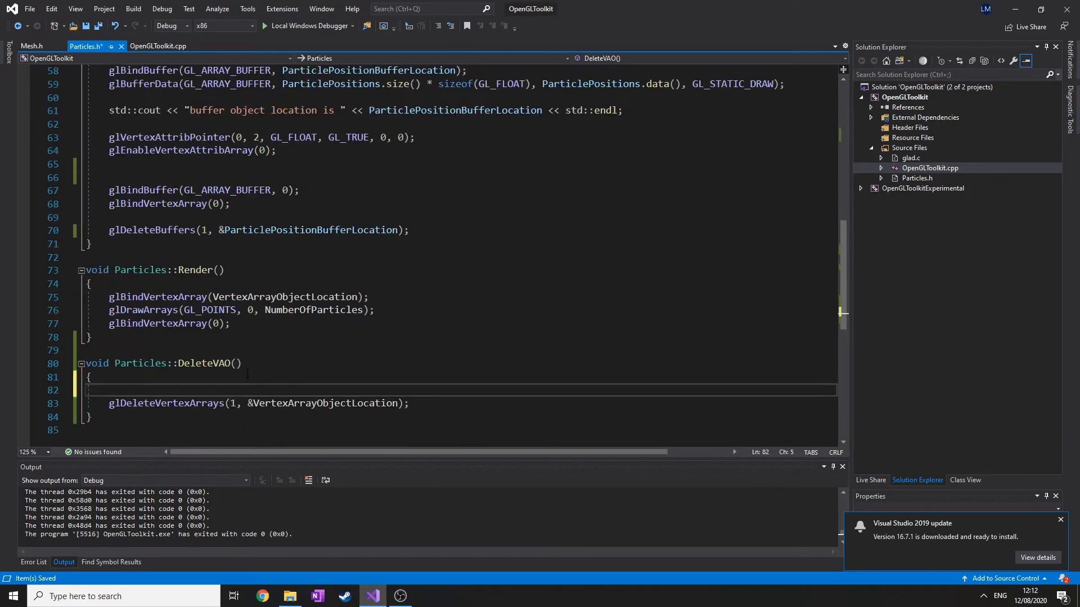
{"action": "type", "text": "if("}
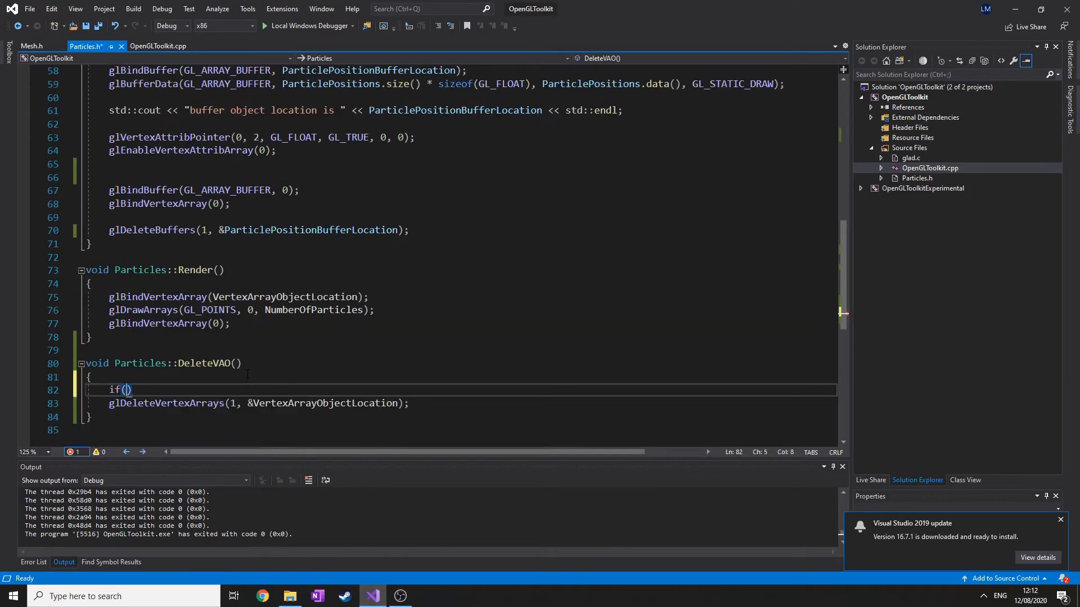
{"action": "type", "text": "VertexArrayObjectLocation"}
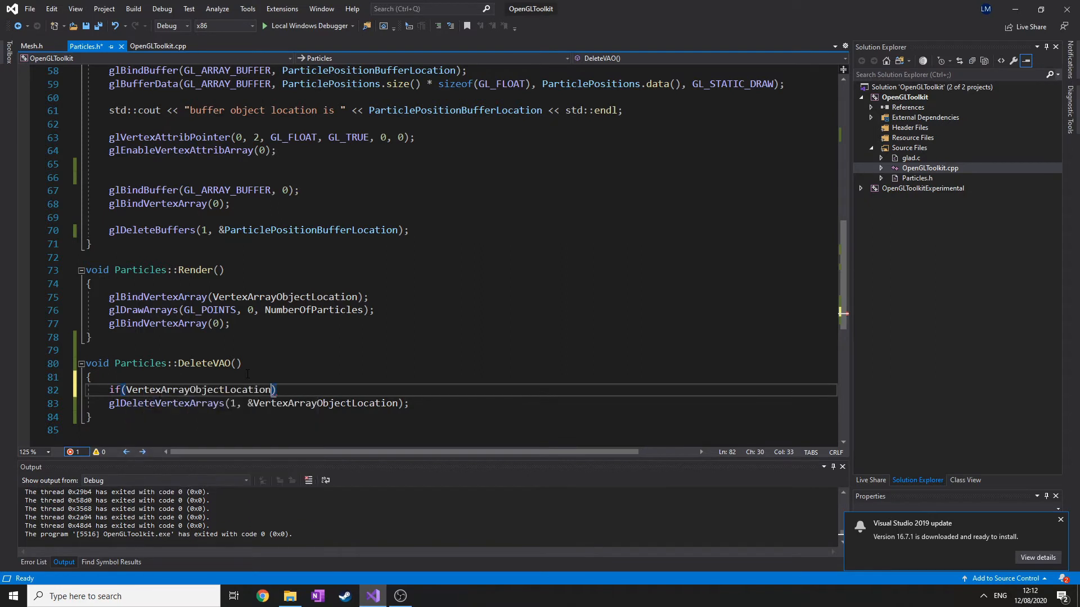
{"action": "type", "text": "> 0"}
{"action": "type", "text": "{"}
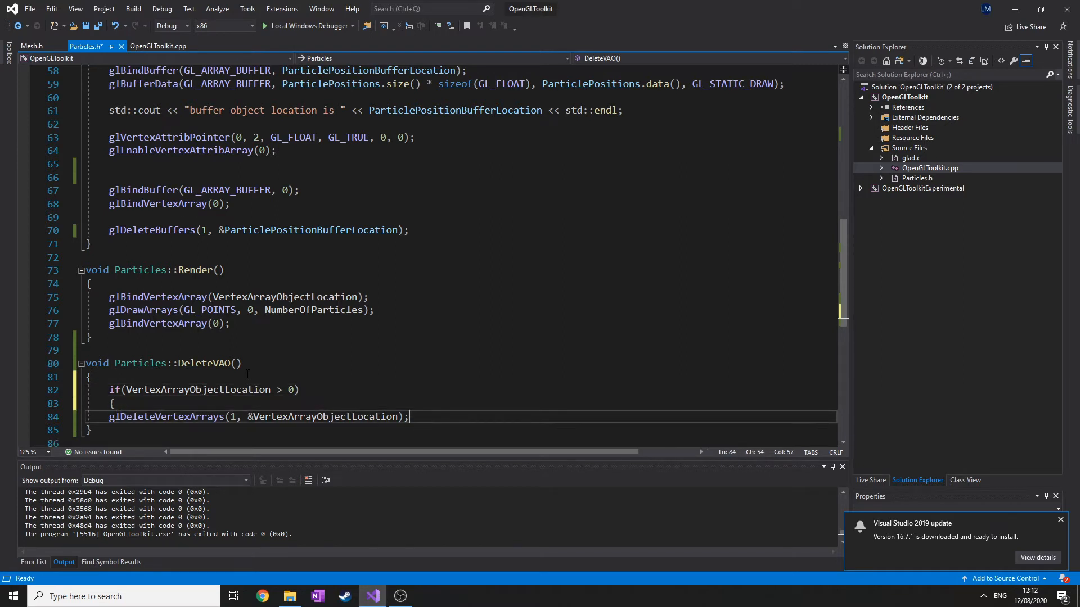
{"action": "key", "text": "ctrl+s"}
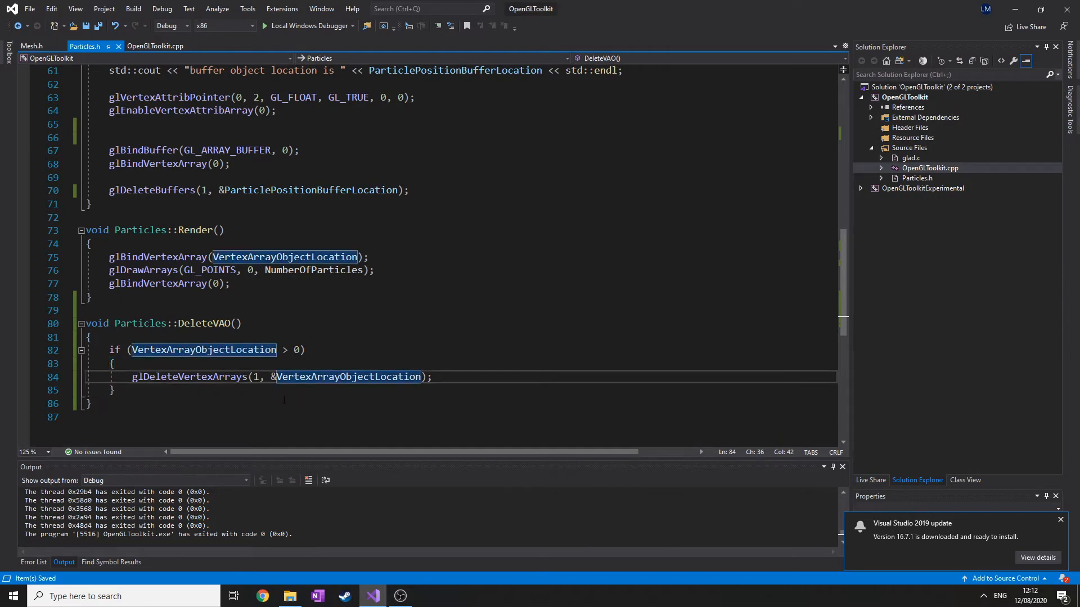
{"action": "left_click", "coordinate": [112, 390]}
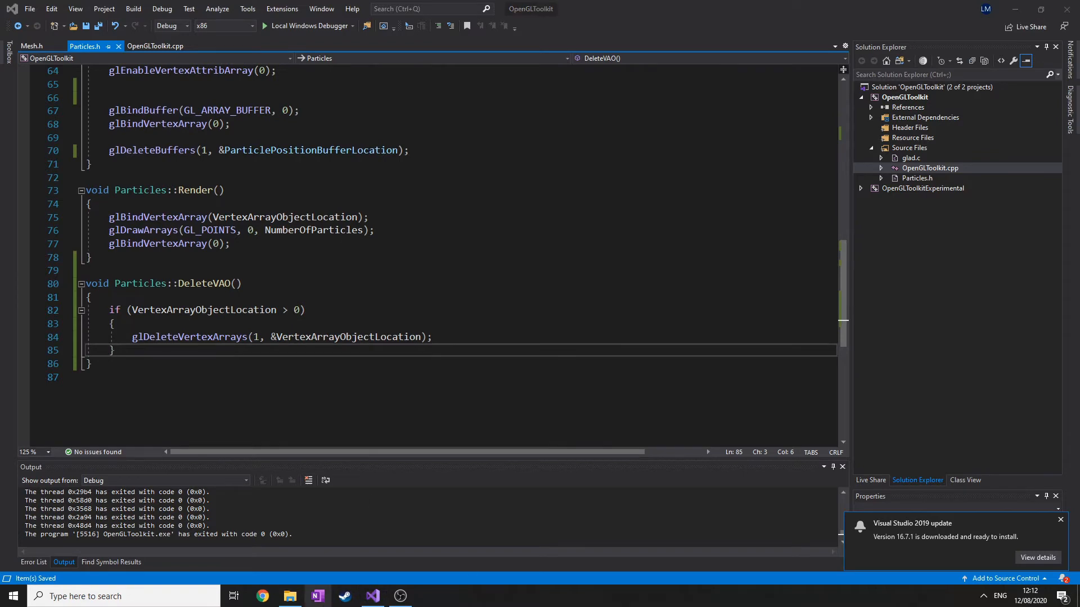
{"action": "left_click", "coordinate": [401, 596]}
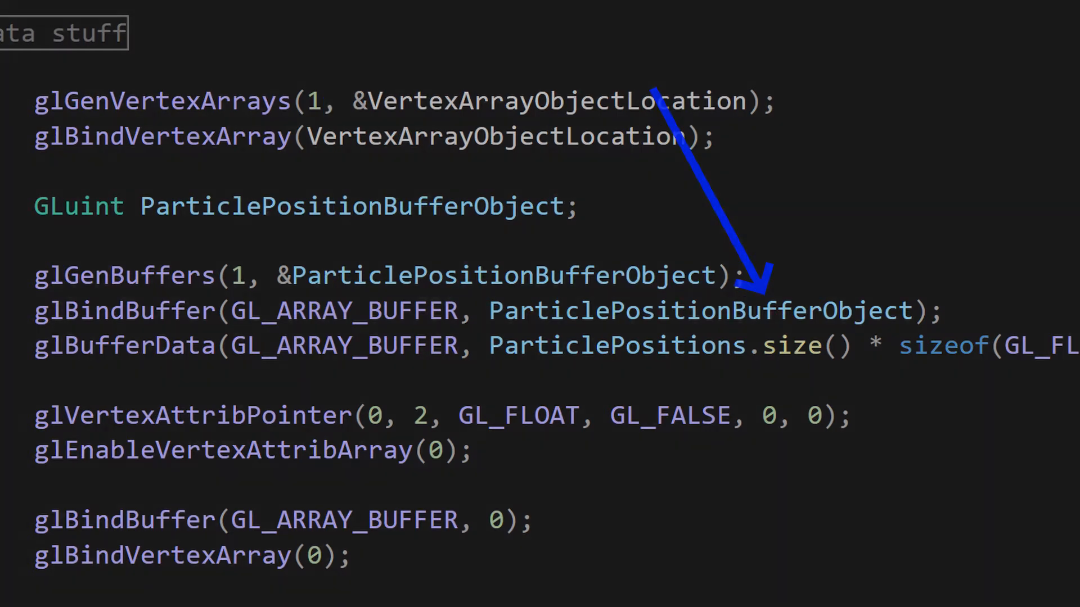
{"action": "scroll", "scroll_direction": "down", "scroll_amount": 3}
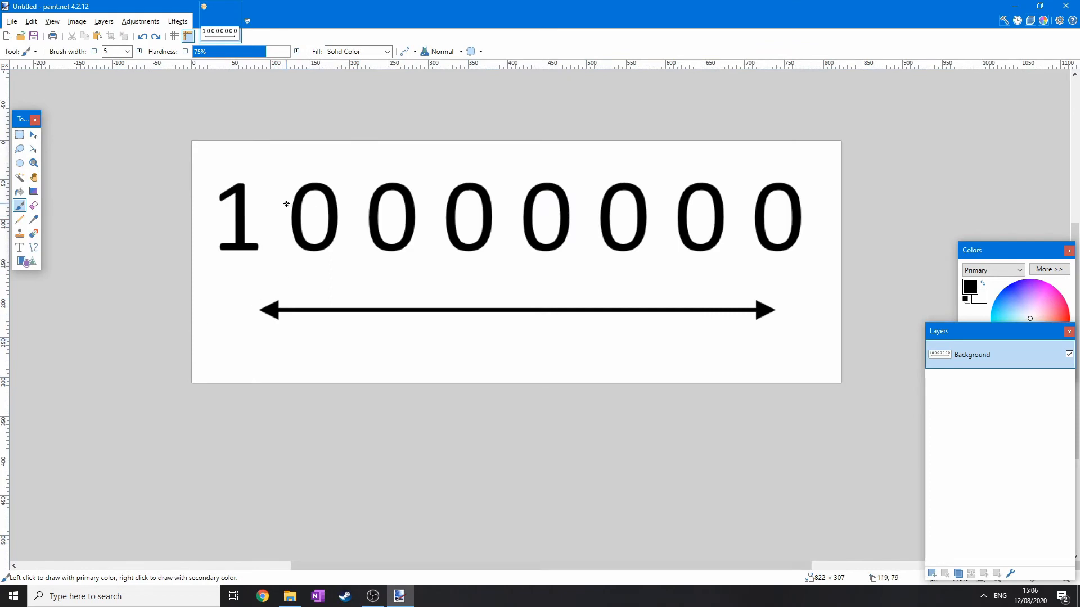
{"action": "mouse_move", "coordinate": [228, 182]}
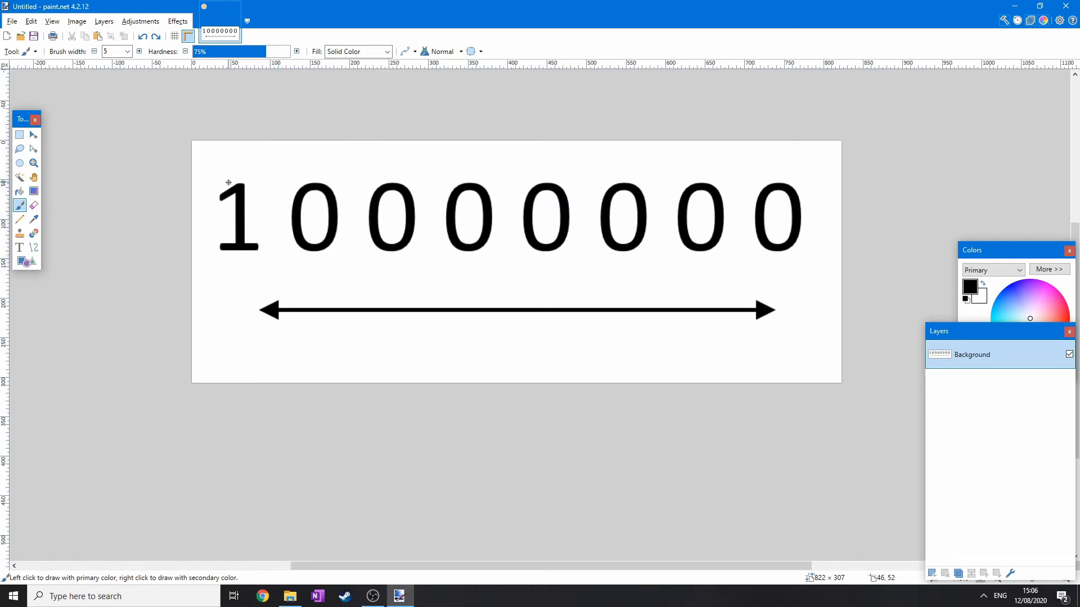
{"action": "mouse_move", "coordinate": [316, 209]}
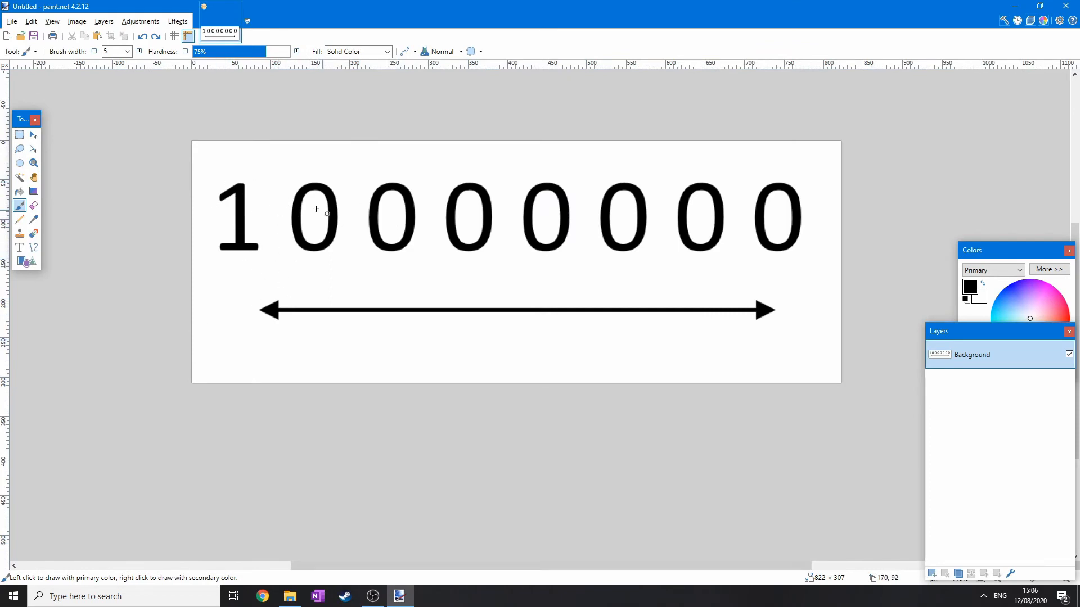
{"action": "mouse_move", "coordinate": [350, 213]}
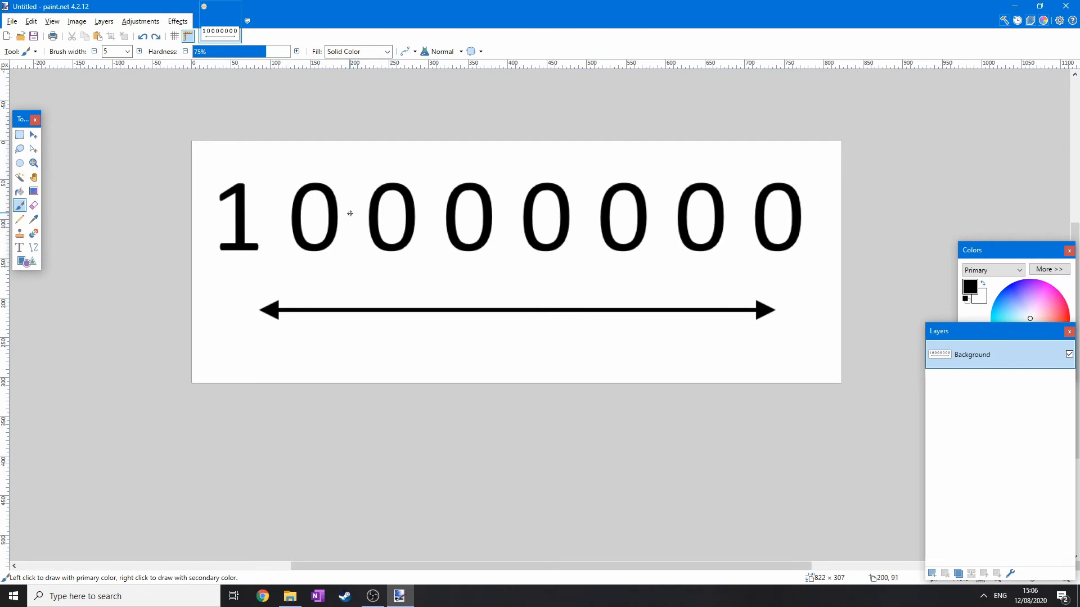
{"action": "mouse_move", "coordinate": [584, 238]}
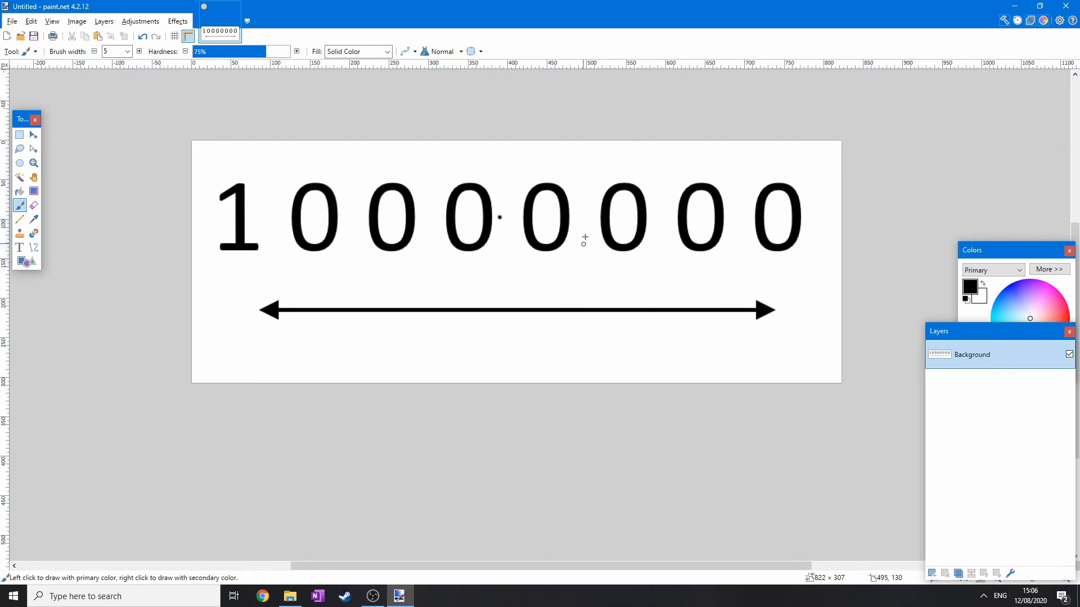
{"action": "mouse_move", "coordinate": [309, 235]}
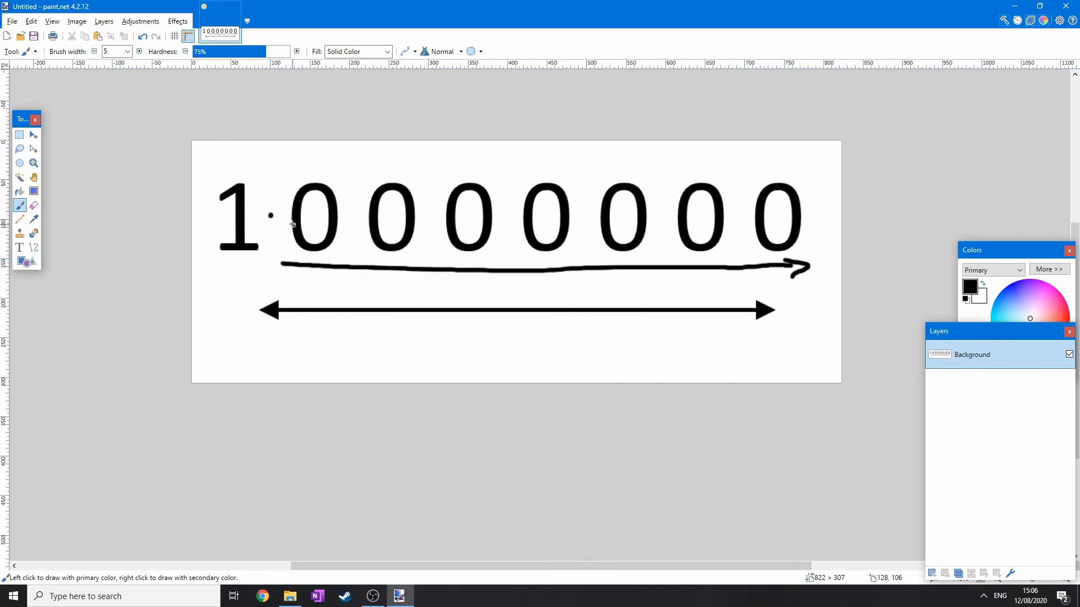
{"action": "key", "text": "ctrl+z"}
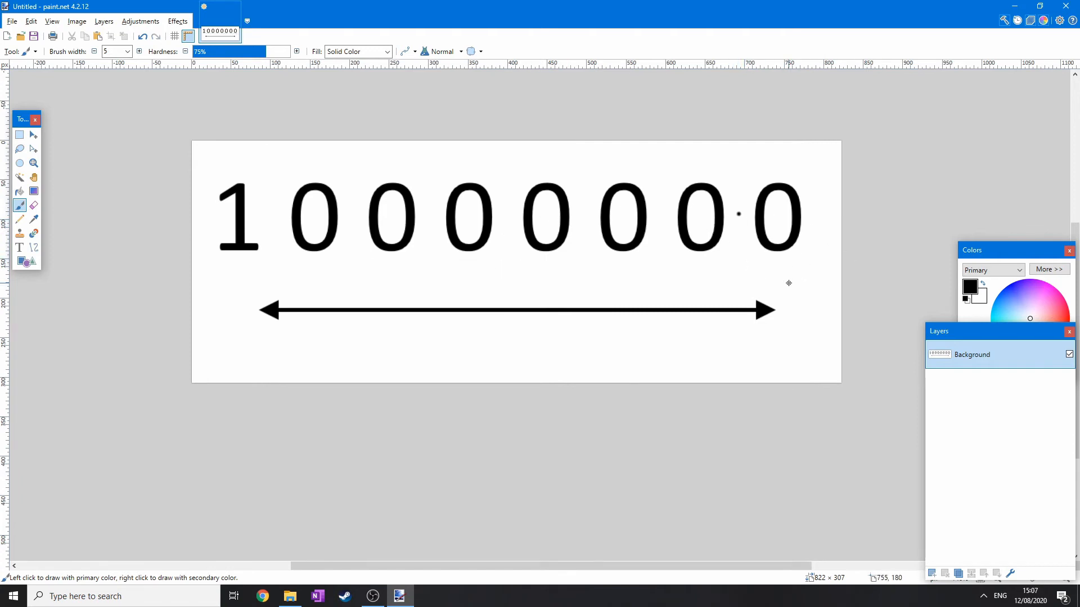
{"action": "mouse_move", "coordinate": [590, 217]}
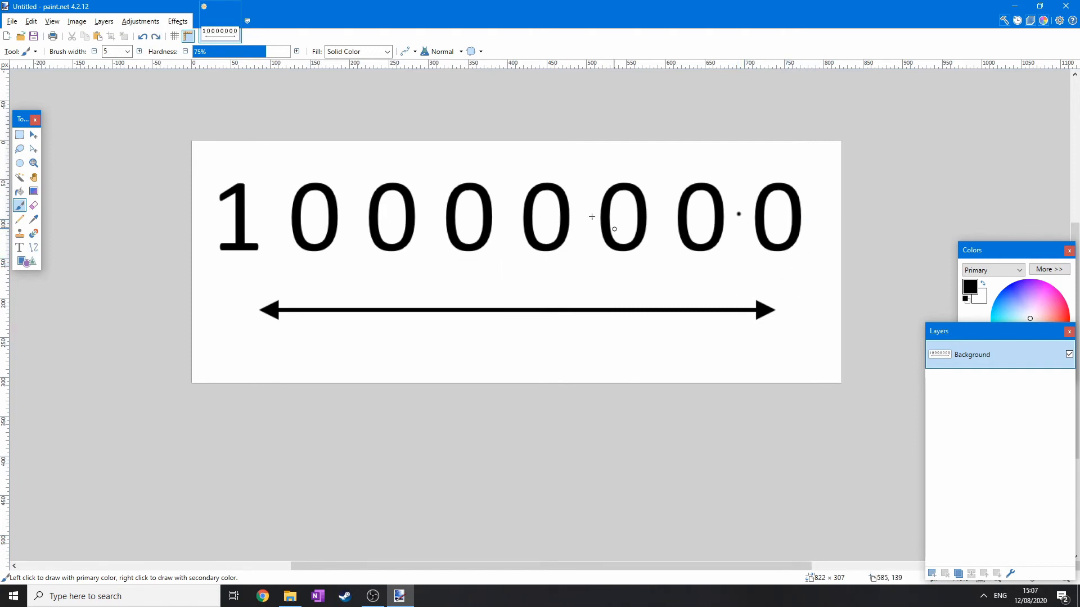
{"action": "mouse_move", "coordinate": [282, 201]}
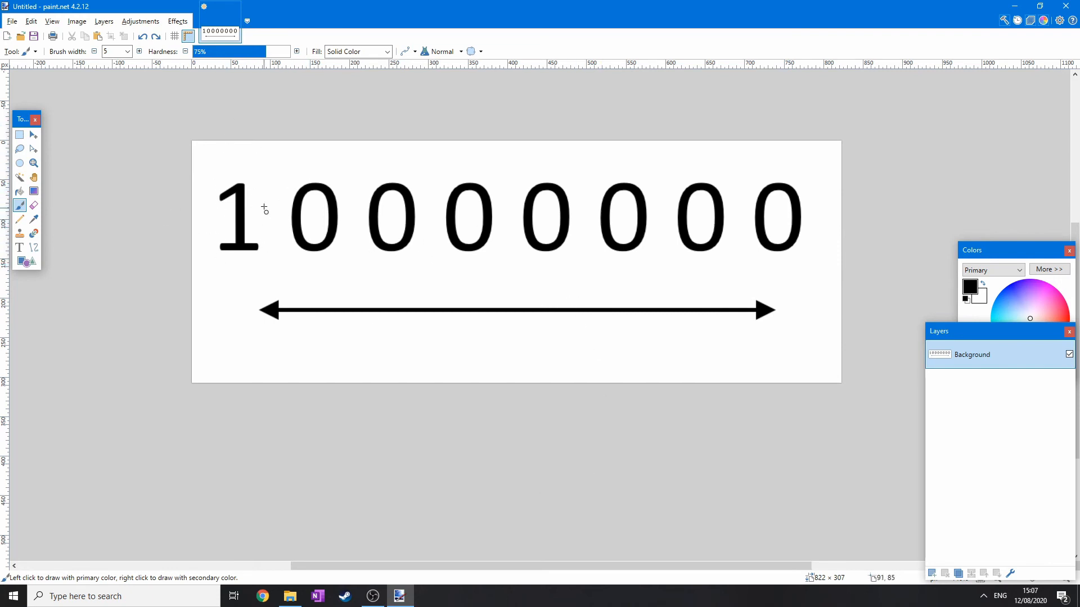
{"action": "mouse_move", "coordinate": [266, 213]}
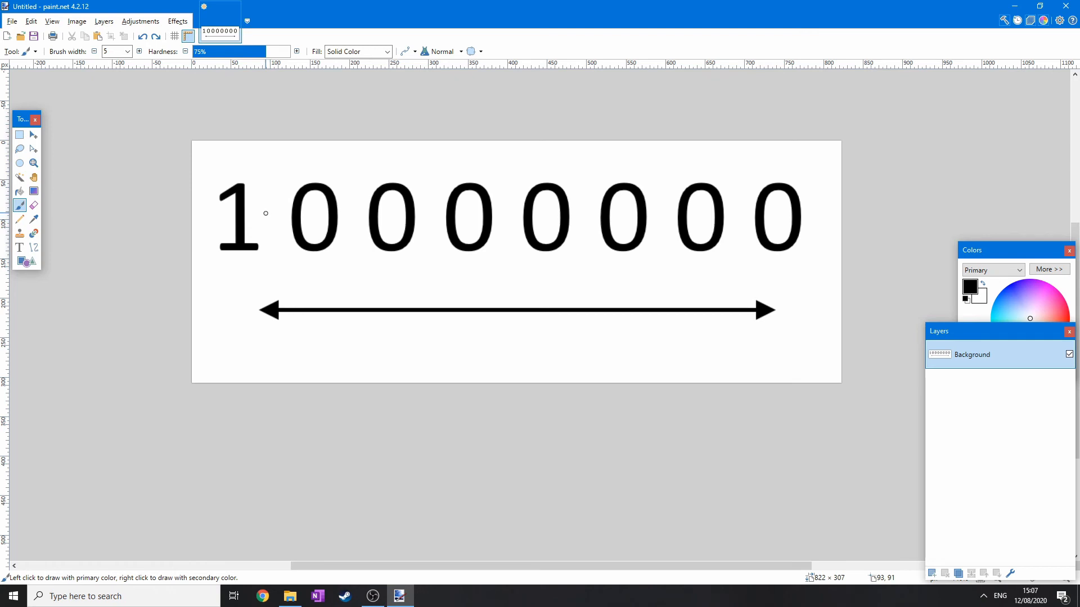
{"action": "mouse_move", "coordinate": [268, 215]}
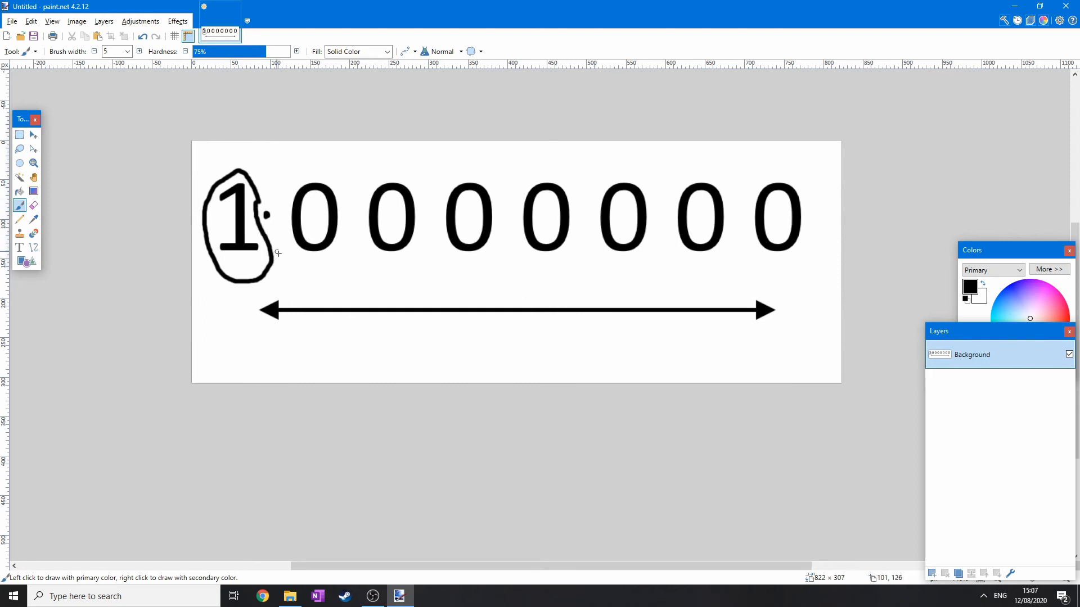
{"action": "mouse_move", "coordinate": [195, 225]}
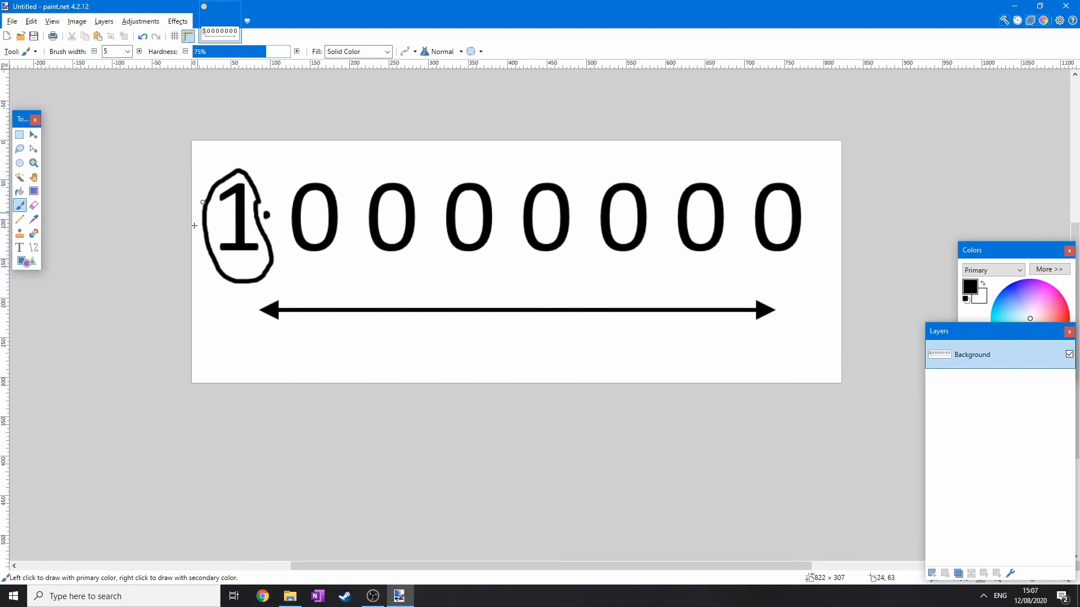
{"action": "mouse_move", "coordinate": [437, 257]}
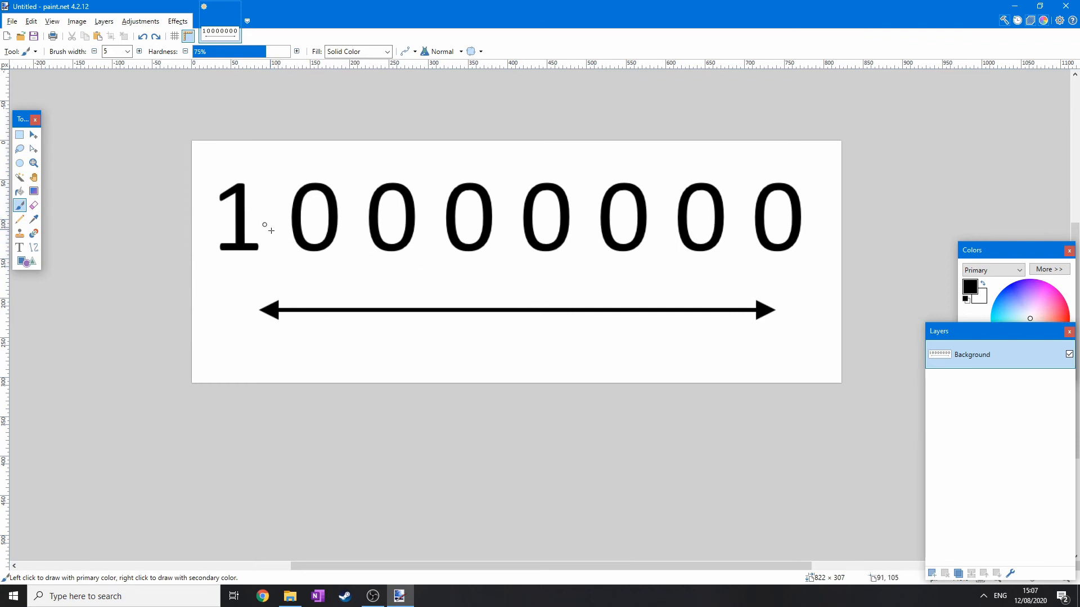
{"action": "mouse_move", "coordinate": [514, 243]}
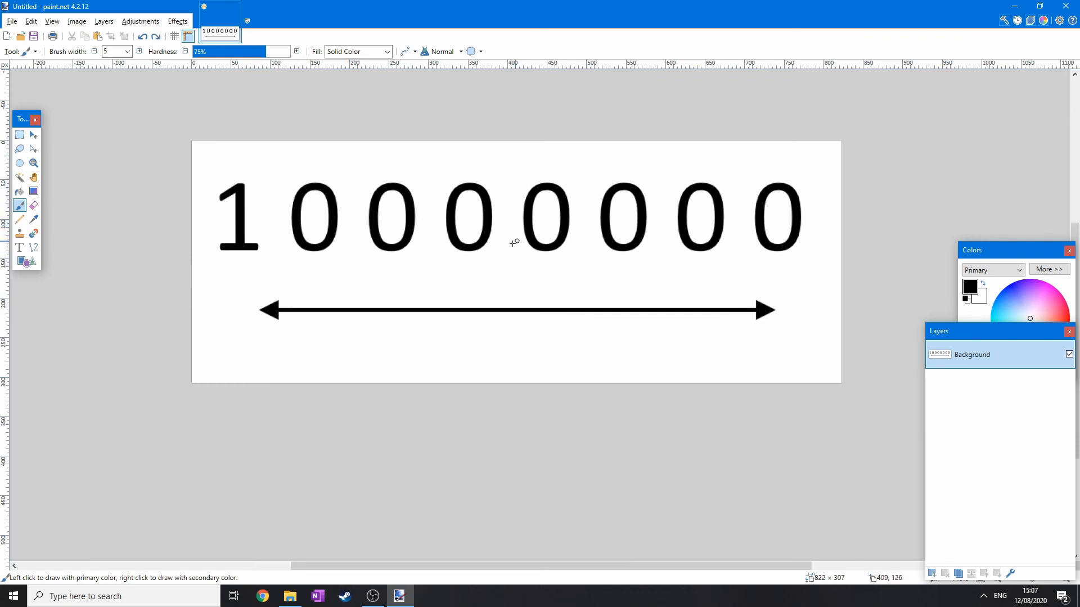
{"action": "mouse_move", "coordinate": [503, 218]}
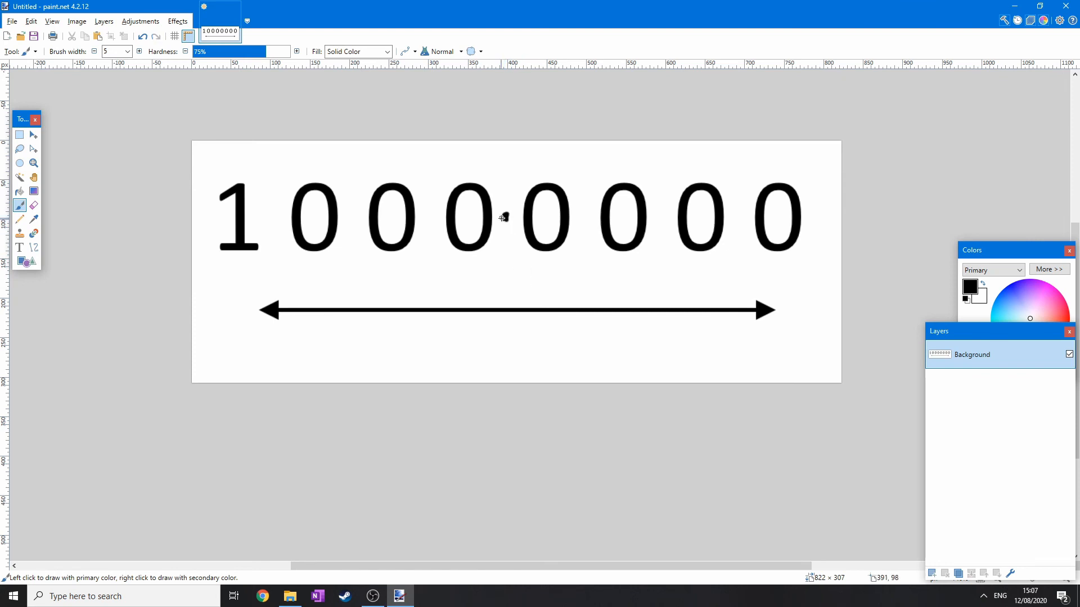
{"action": "mouse_move", "coordinate": [430, 220]}
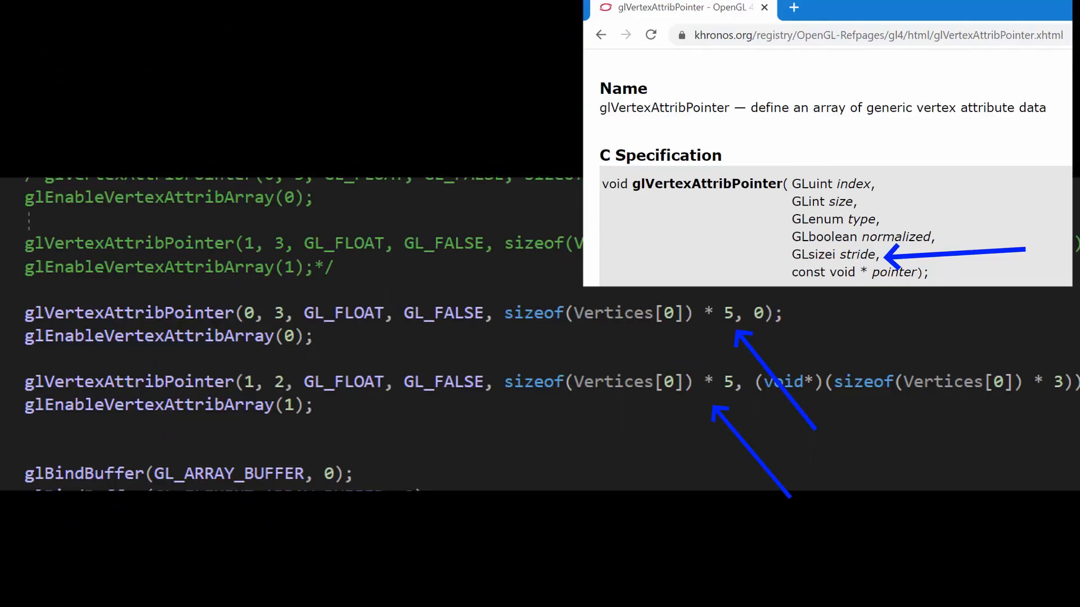
Replace sizeof(Vertices[0]) * 5 with a literal stride of 20 in both glVertexAttribPointer calls.
{"action": "scroll", "scroll_direction": "down", "scroll_amount": 3}
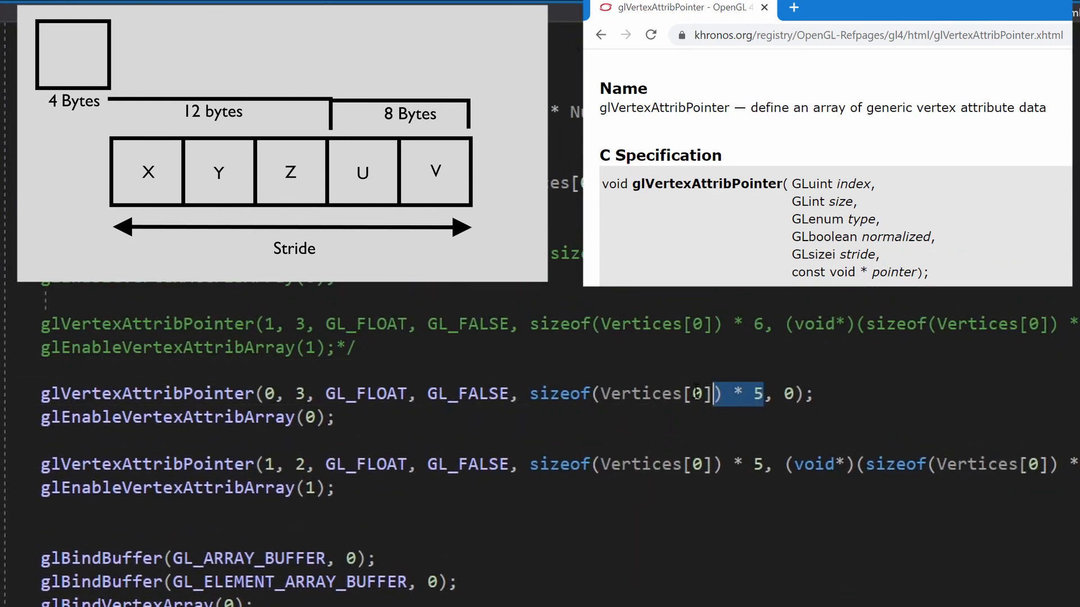
{"action": "type", "text": "20"}
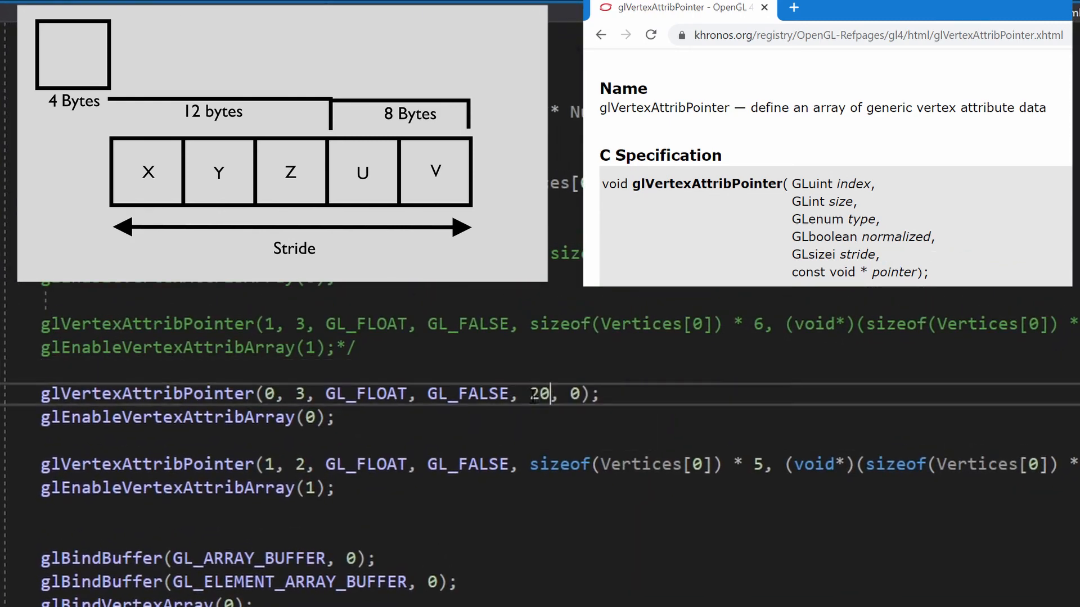
{"action": "double_click", "coordinate": [640, 464]}
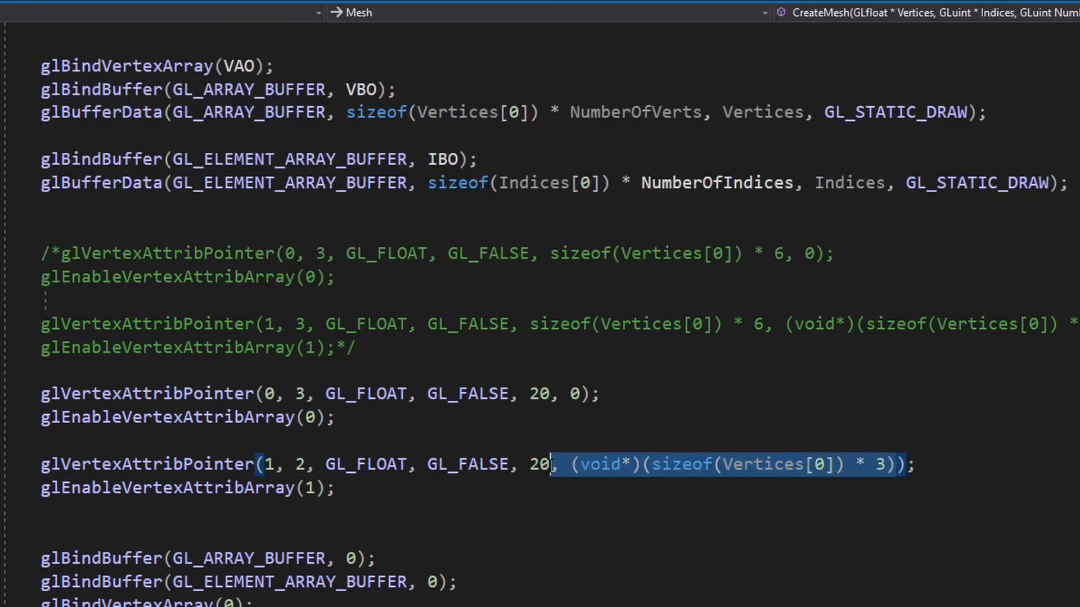
Set the second glVertexAttribPointer call's offset to (void*)12.
{"action": "type", "text": "(v"}
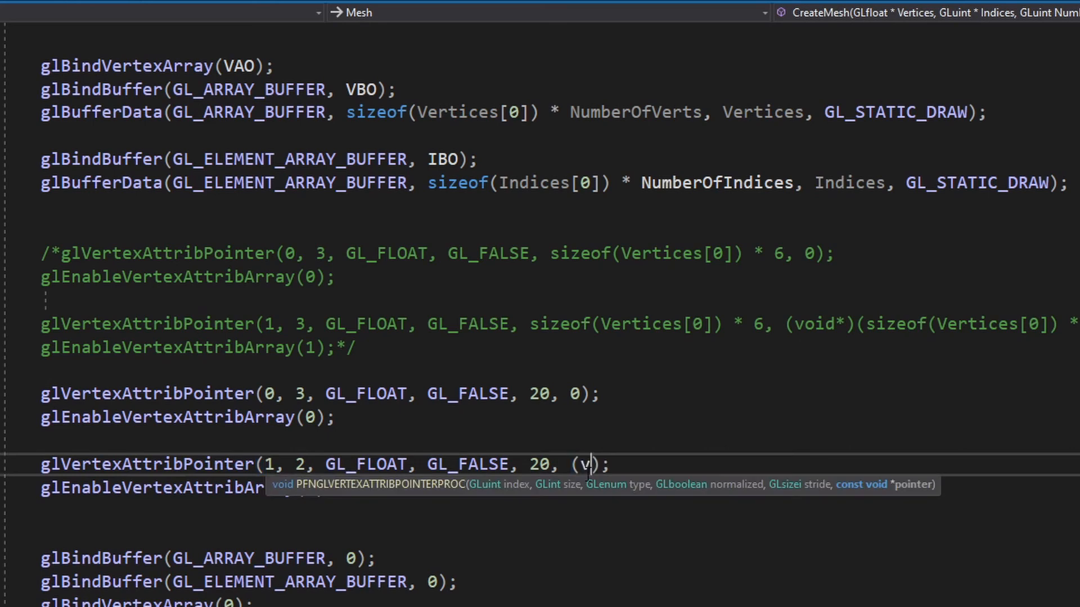
{"action": "type", "text": "oid*"}
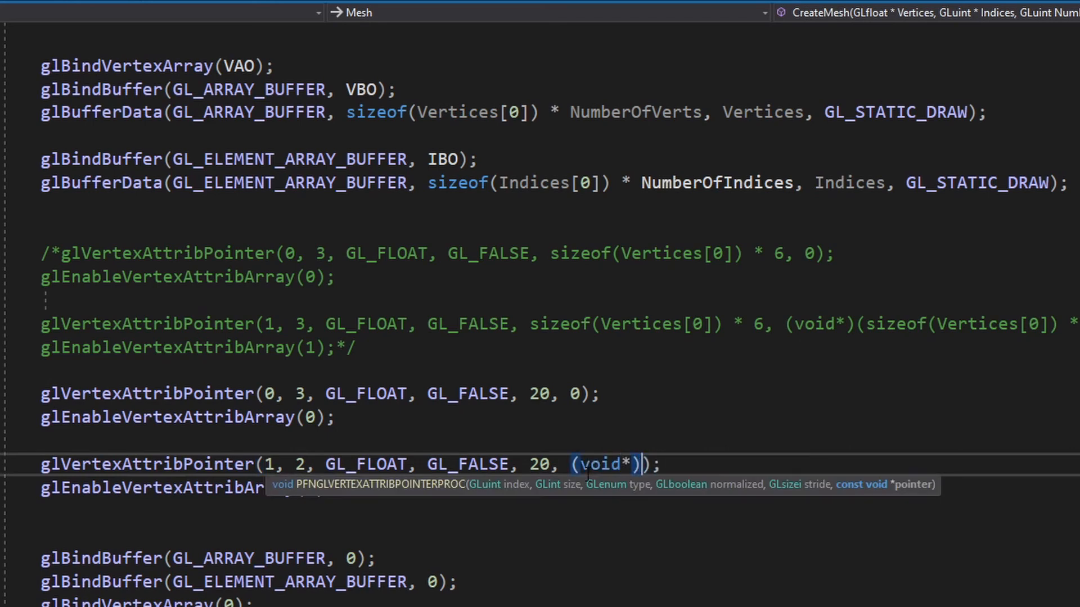
{"action": "type", "text": "#"}
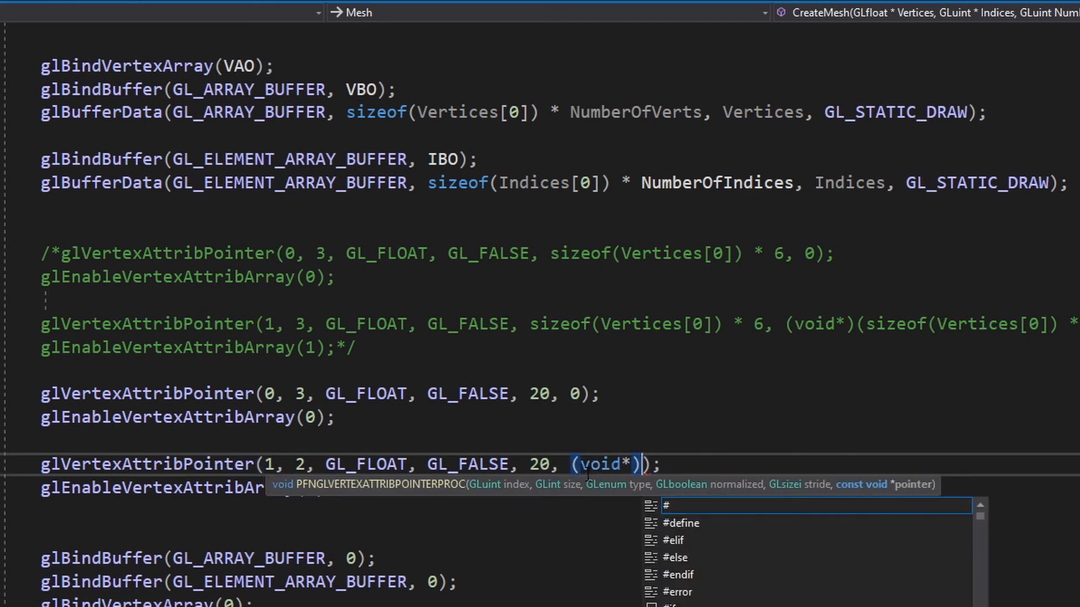
{"action": "type", "text": "12"}
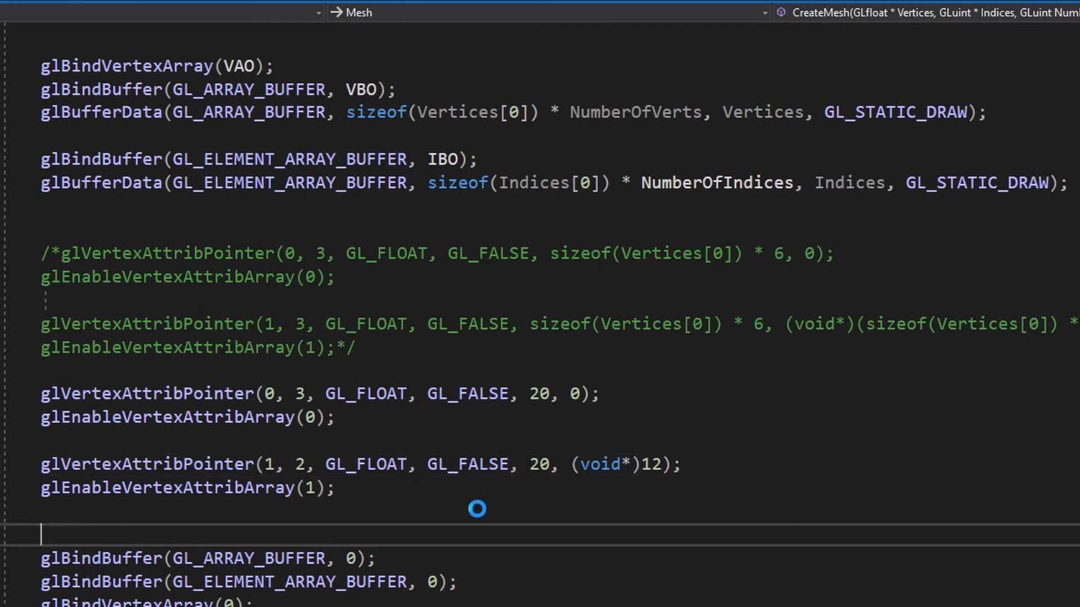
{"action": "mouse_move", "coordinate": [490, 458]}
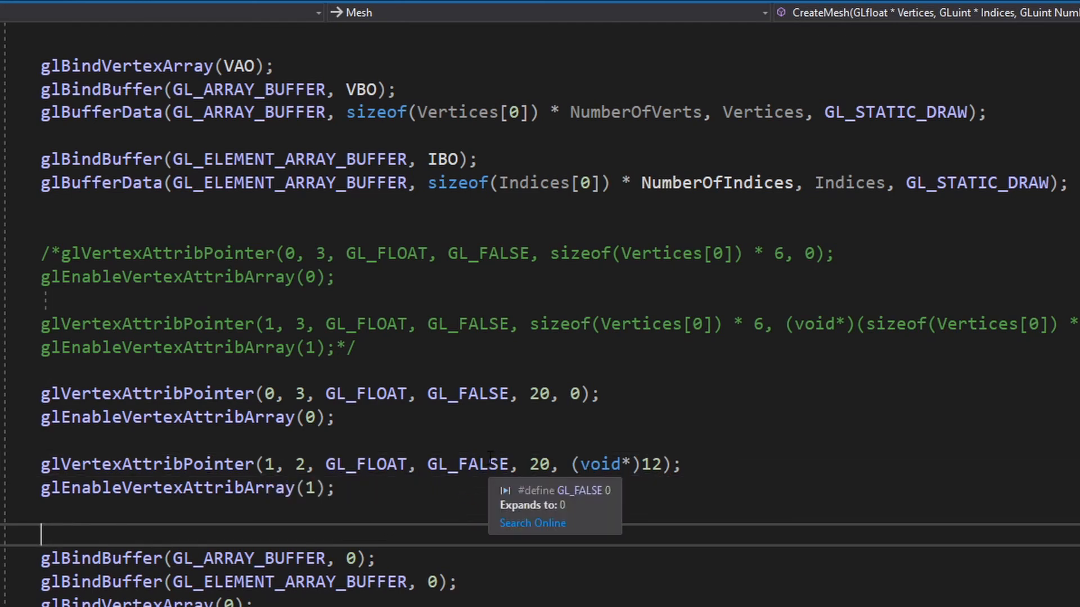